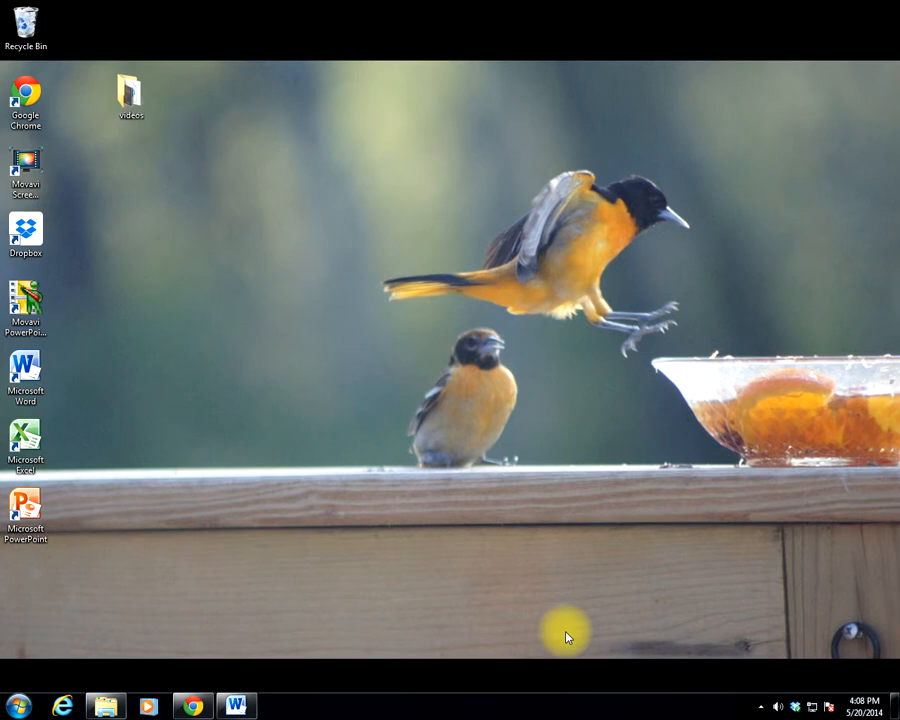
{"action": "mouse_move", "coordinate": [297, 641]}
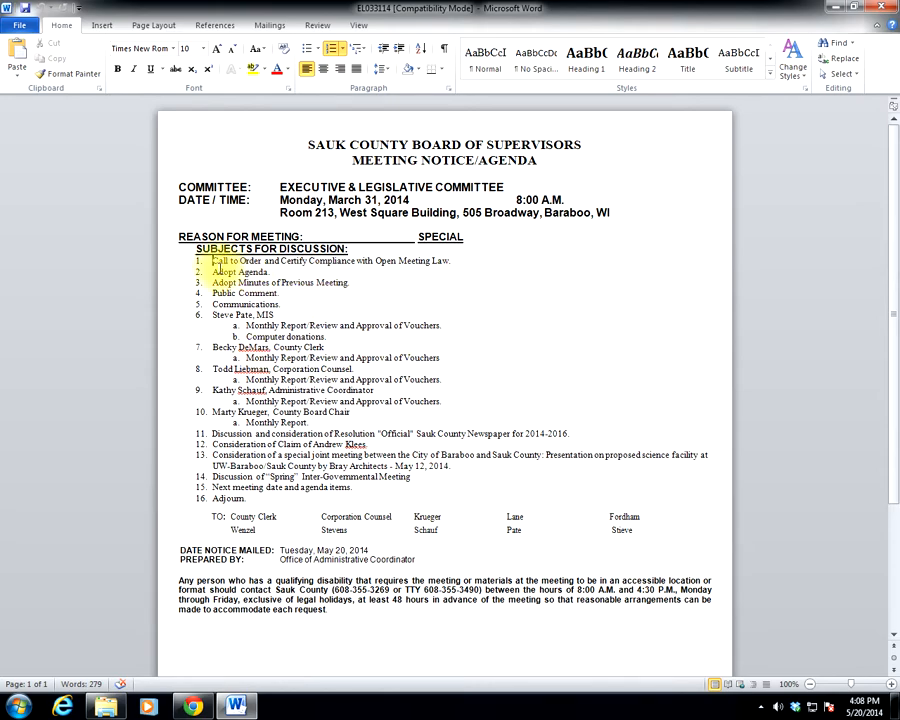
Select the sixteen numbered Sauk County agenda items in Word and copy them.
{"action": "left_click_drag", "start_coordinate": [196, 248], "coordinate": [266, 466]}
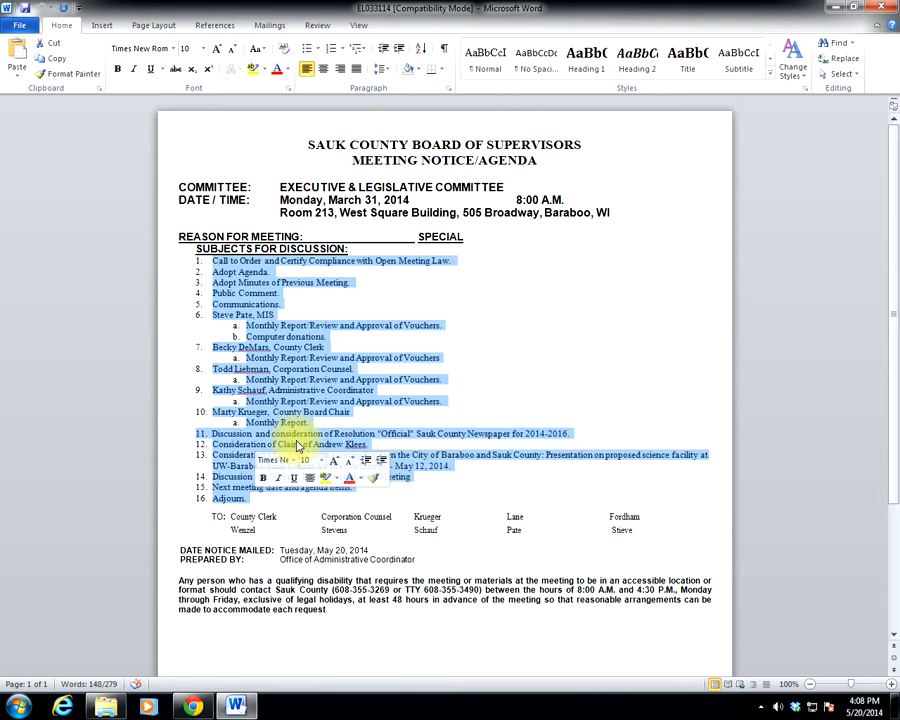
{"action": "right_click", "coordinate": [295, 445]}
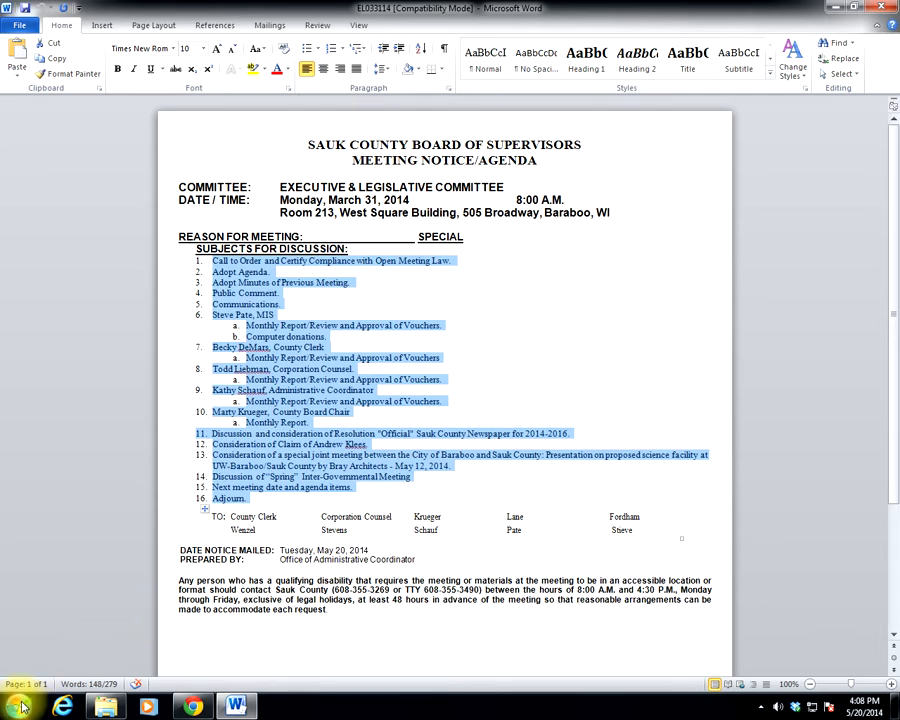
Browse the Start menu's All Programs to the Accessories folder to reach Notepad.
{"action": "left_click", "coordinate": [12, 706]}
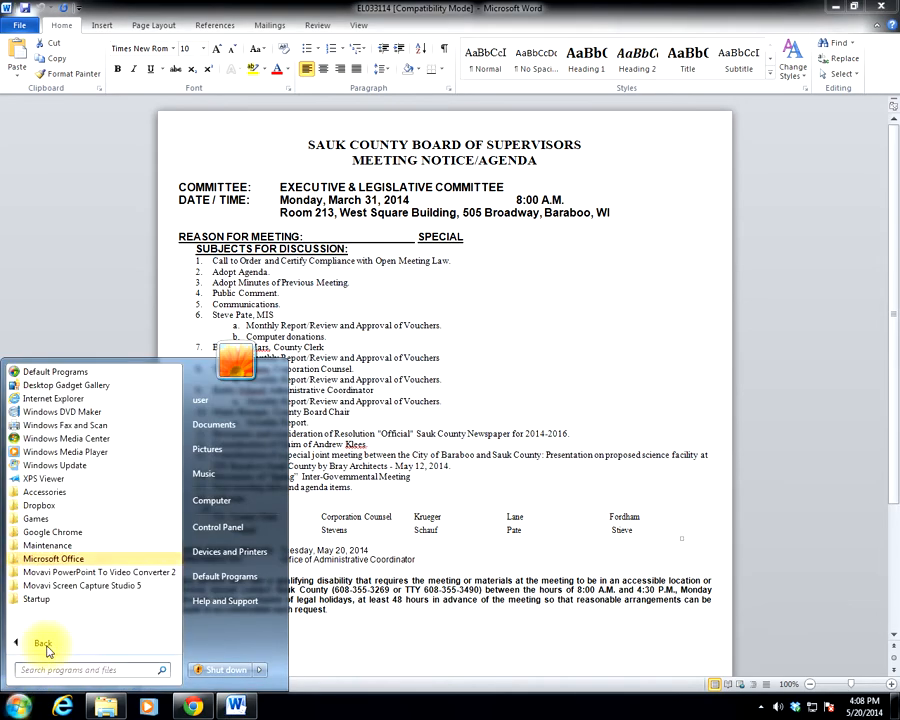
{"action": "left_click", "coordinate": [44, 492]}
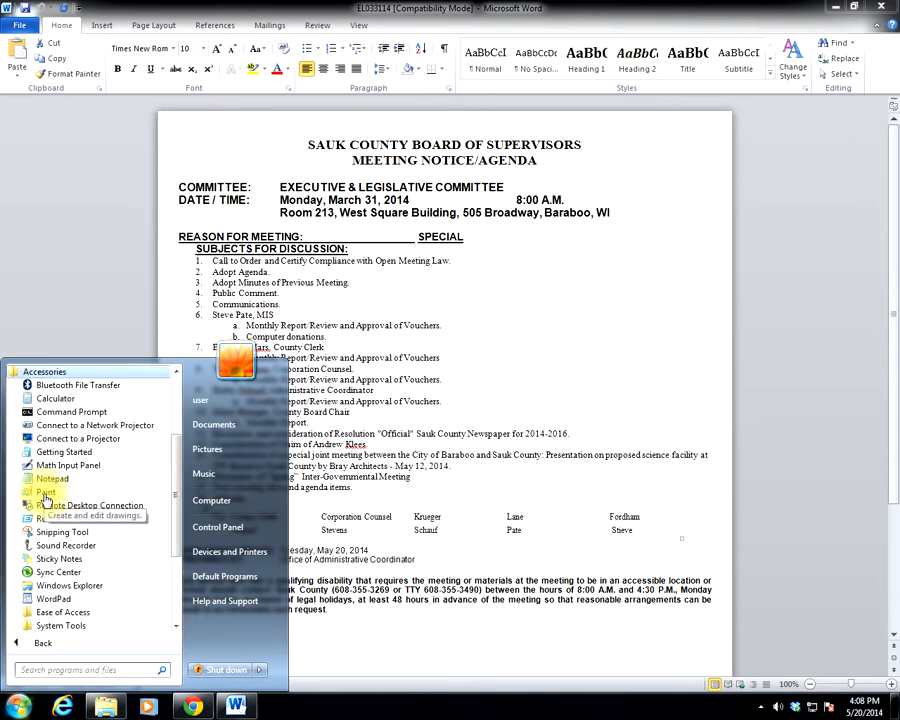
{"action": "mouse_move", "coordinate": [52, 478]}
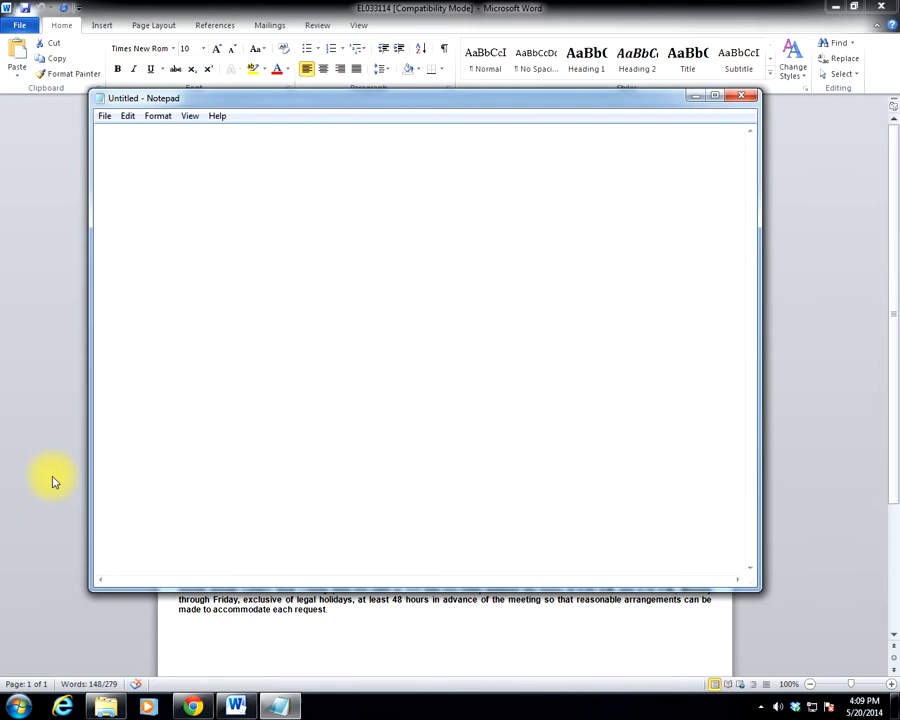
Paste the copied agenda items as plain text into the blank Notepad document.
{"action": "right_click", "coordinate": [140, 140]}
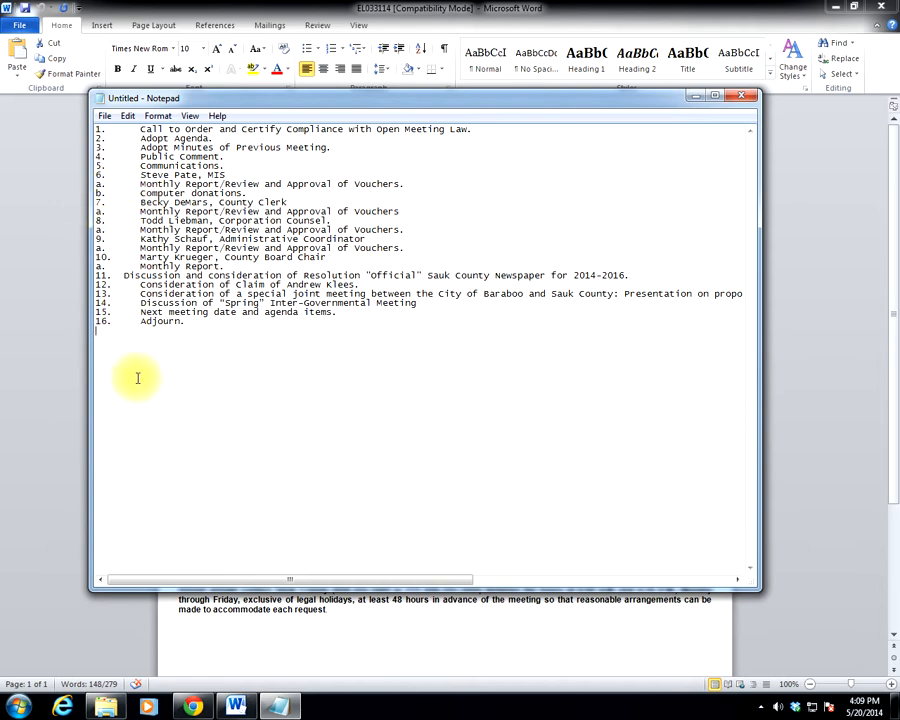
{"action": "mouse_move", "coordinate": [117, 393]}
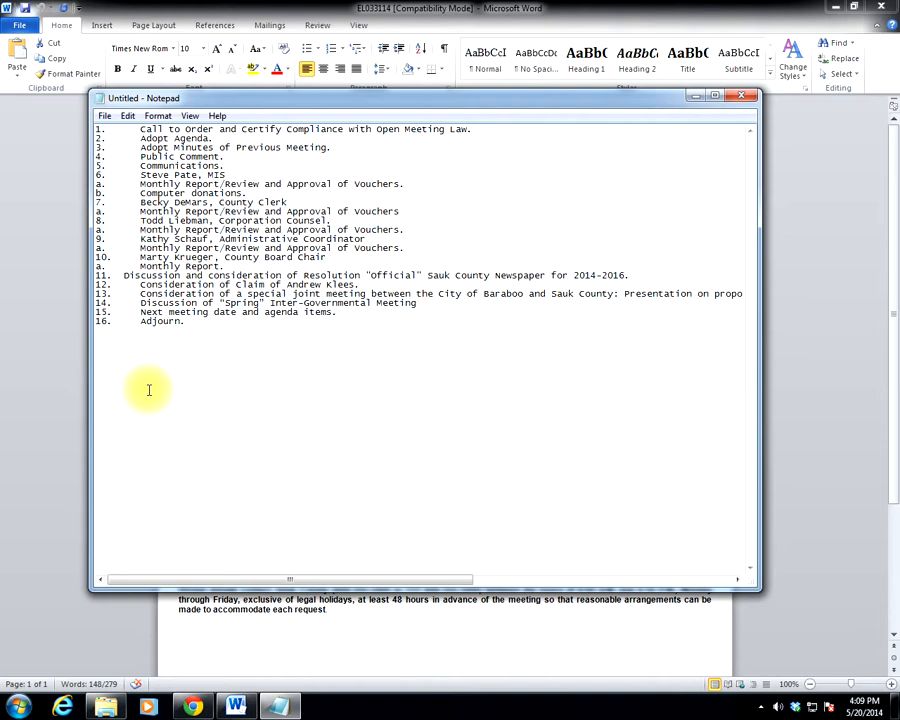
{"action": "mouse_move", "coordinate": [172, 404]}
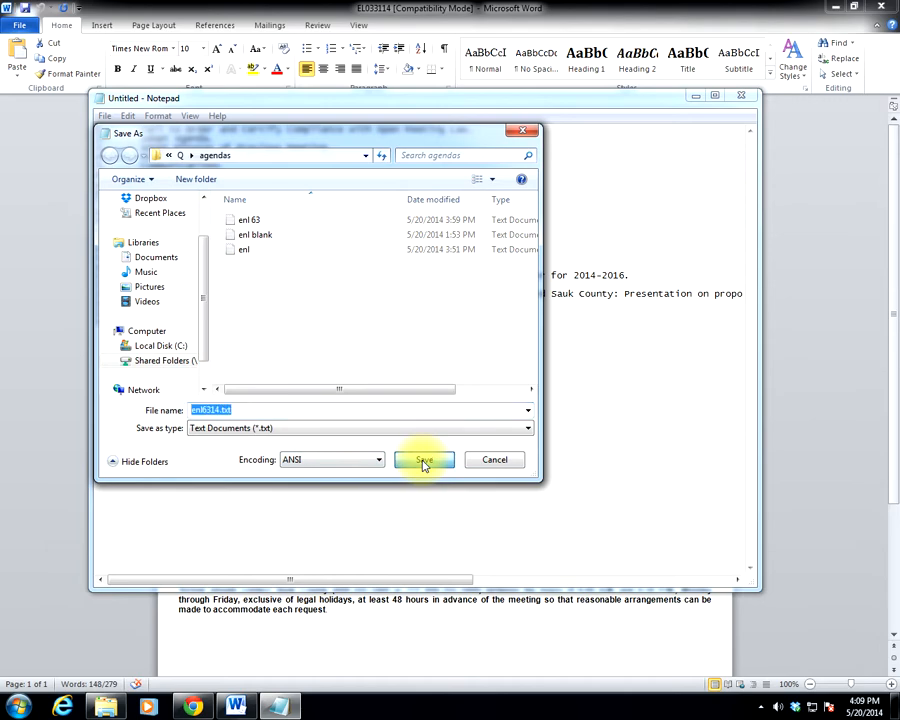
Save the list as enl6314.txt in the agendas folder and close Notepad.
{"action": "left_click", "coordinate": [423, 459]}
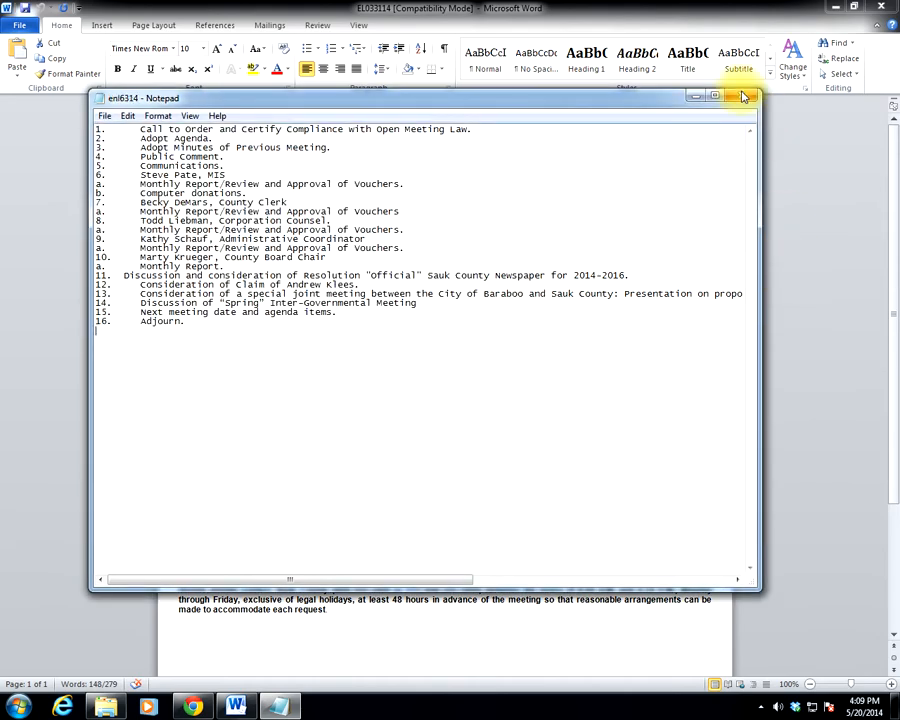
{"action": "left_click", "coordinate": [743, 97]}
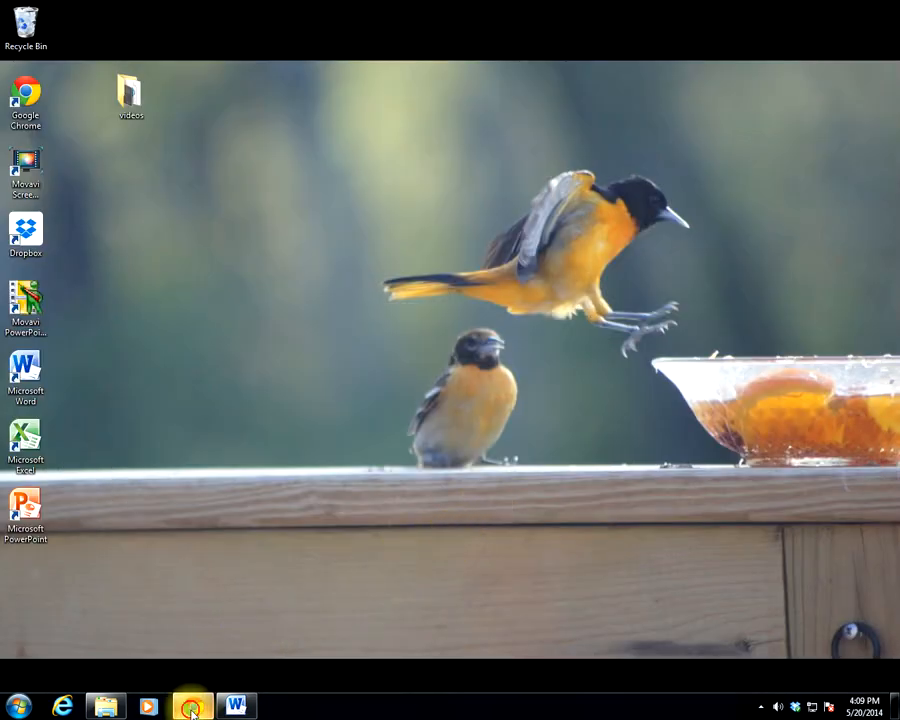
Bring Chrome forward to show the Sauk County Wisconsin Granicus dashboard.
{"action": "left_click", "coordinate": [191, 706]}
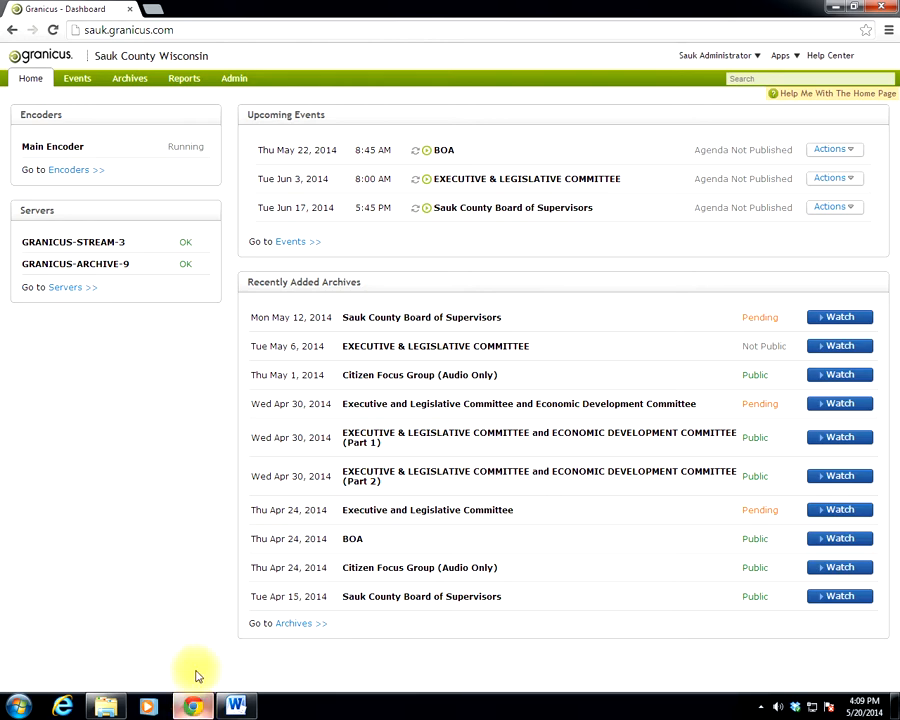
{"action": "mouse_move", "coordinate": [170, 20]}
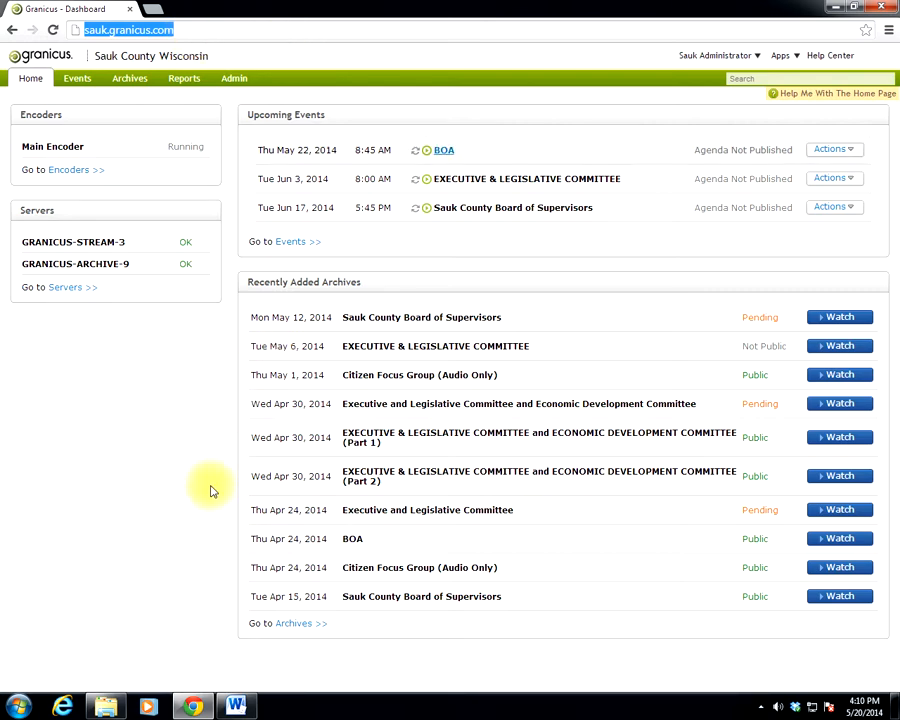
{"action": "mouse_move", "coordinate": [169, 419]}
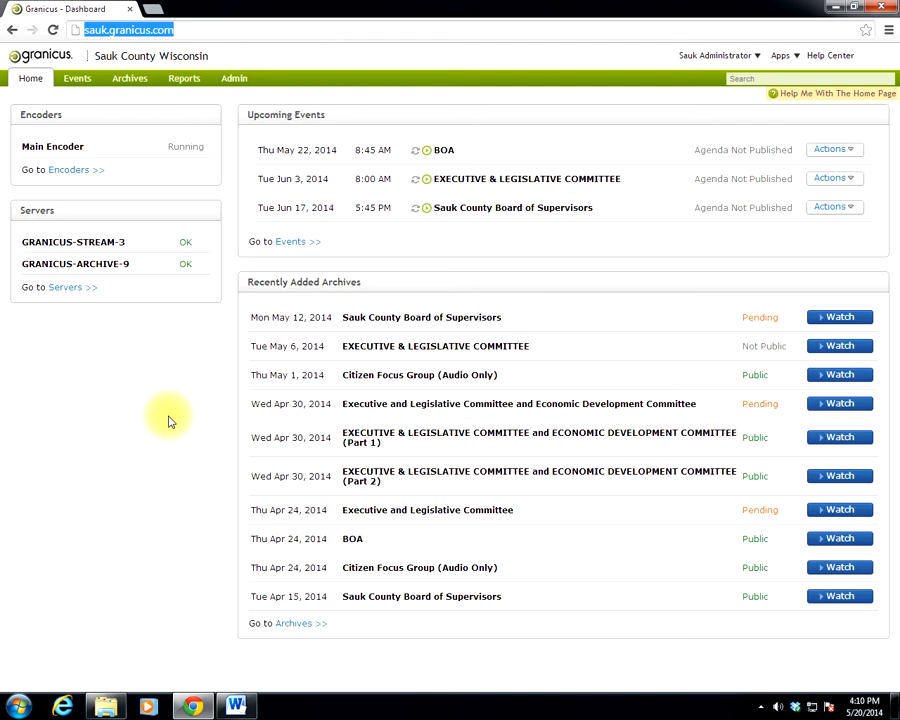
{"action": "mouse_move", "coordinate": [183, 374]}
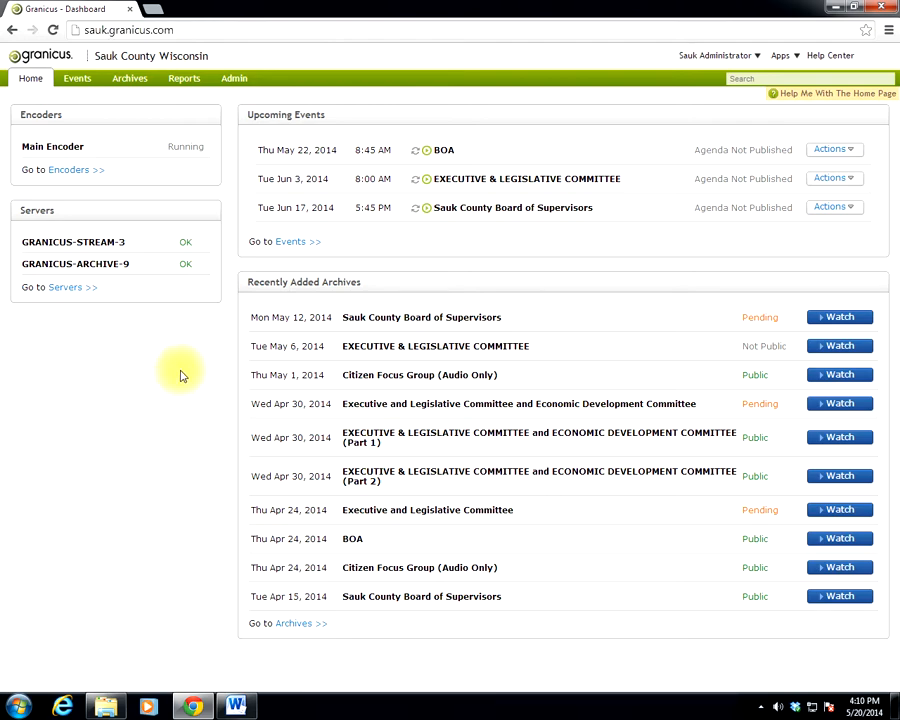
{"action": "mouse_move", "coordinate": [290, 241]}
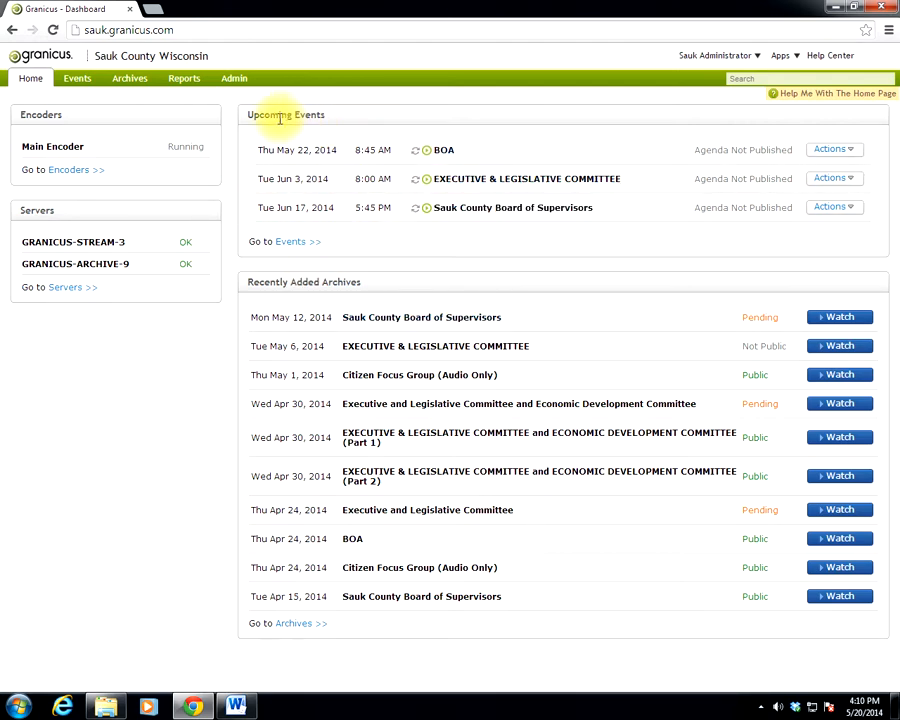
{"action": "mouse_move", "coordinate": [836, 122]}
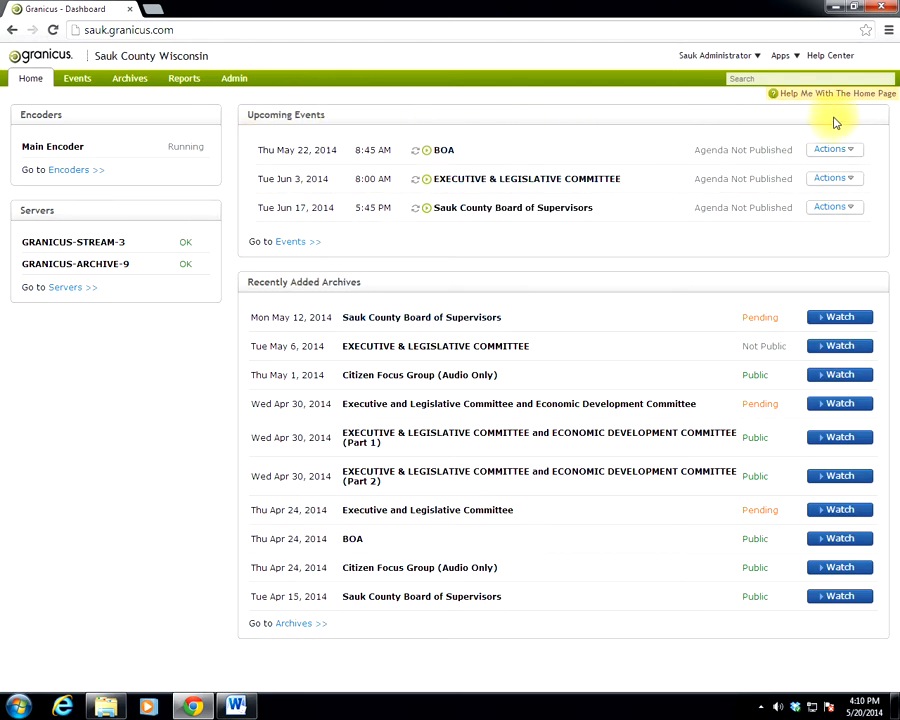
{"action": "mouse_move", "coordinate": [577, 237]}
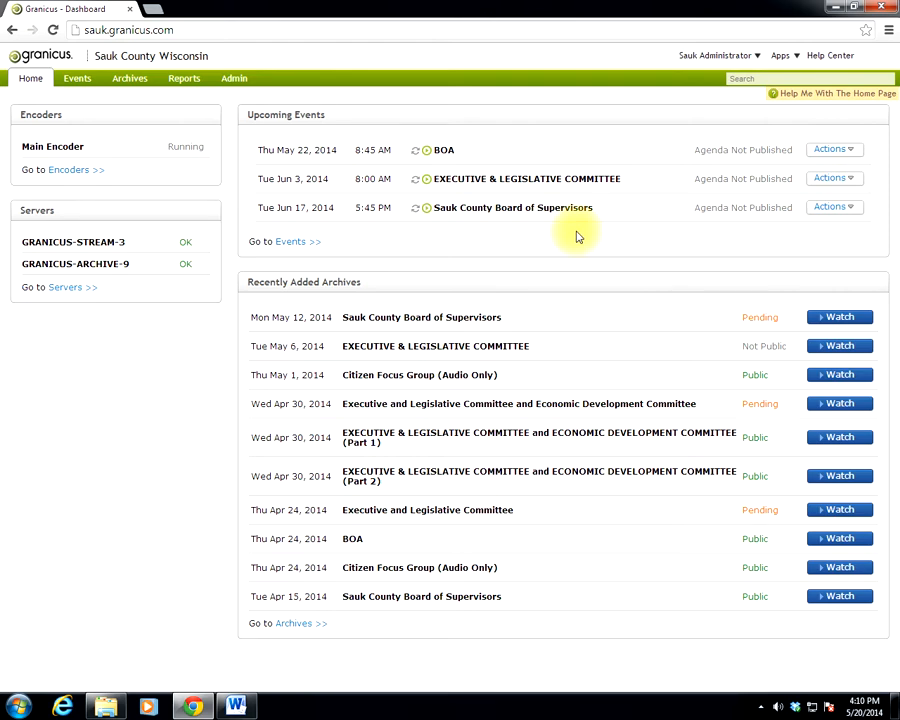
{"action": "mouse_move", "coordinate": [830, 178]}
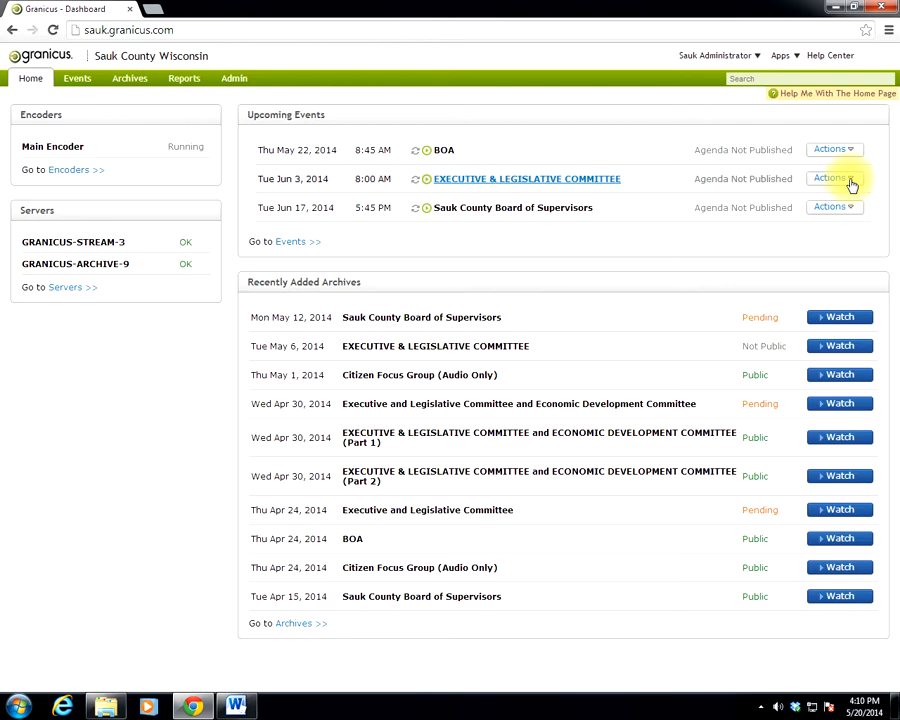
Edit the Jun 3 EXECUTIVE & LEGISLATIVE COMMITTEE event and review its Basic properties.
{"action": "left_click", "coordinate": [830, 178]}
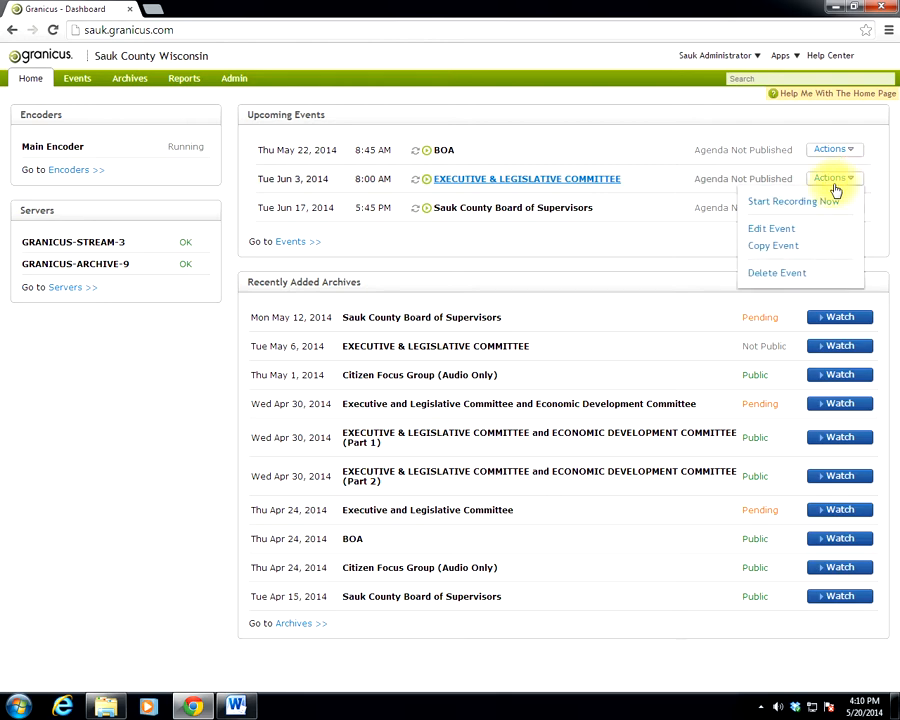
{"action": "left_click", "coordinate": [771, 228]}
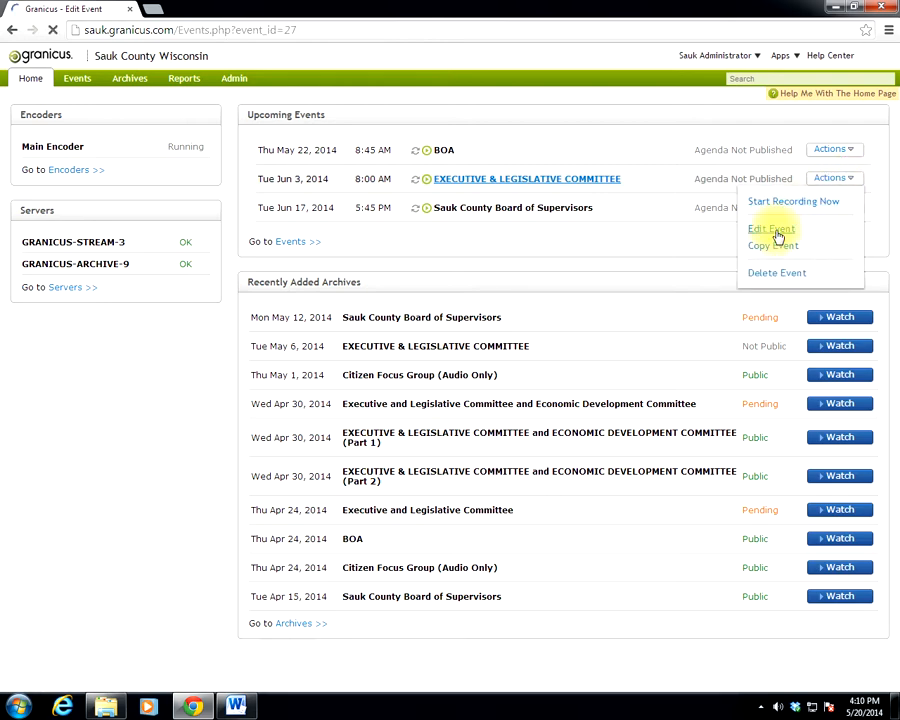
{"action": "left_click", "coordinate": [771, 229]}
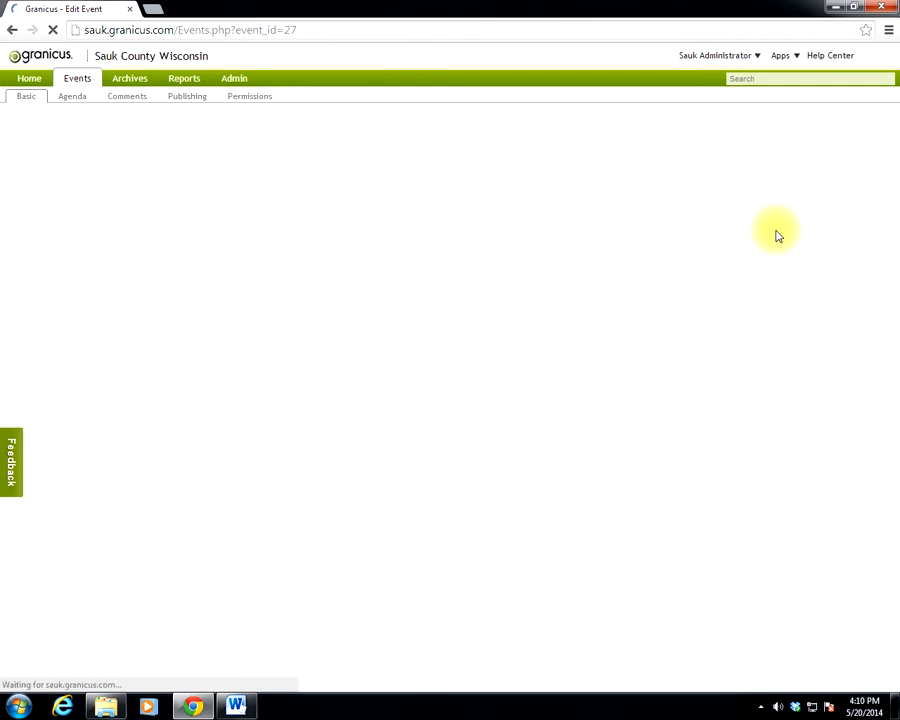
{"action": "mouse_move", "coordinate": [115, 215]}
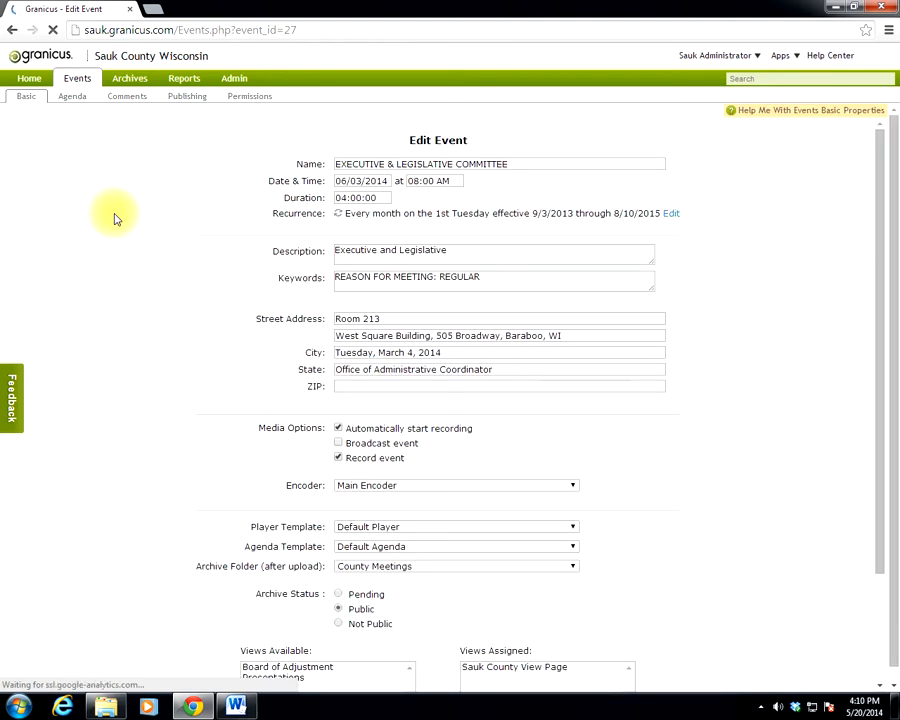
{"action": "mouse_move", "coordinate": [276, 240]}
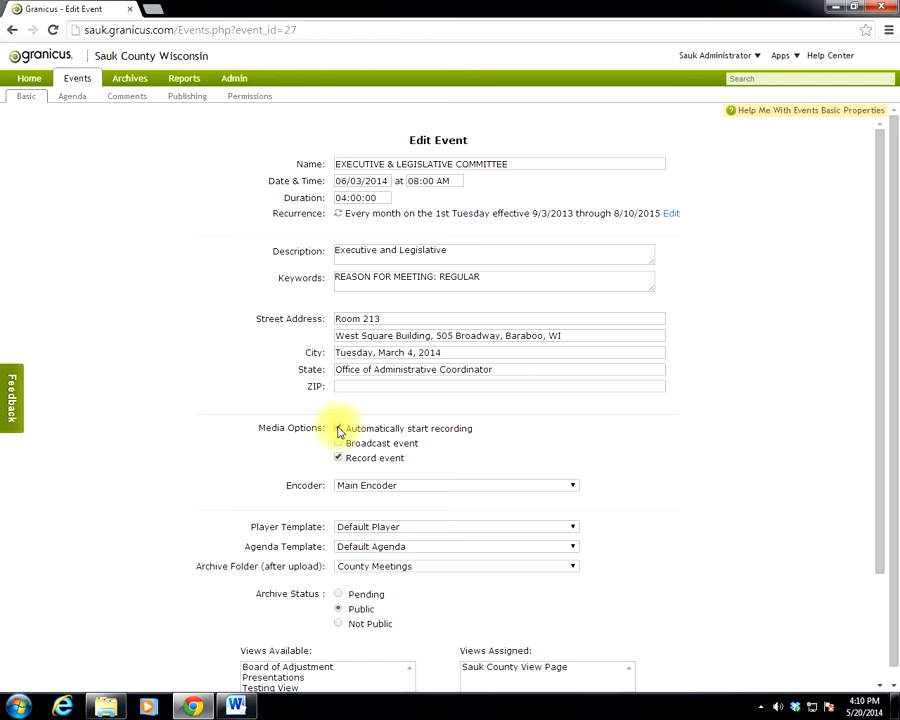
{"action": "left_click", "coordinate": [338, 428]}
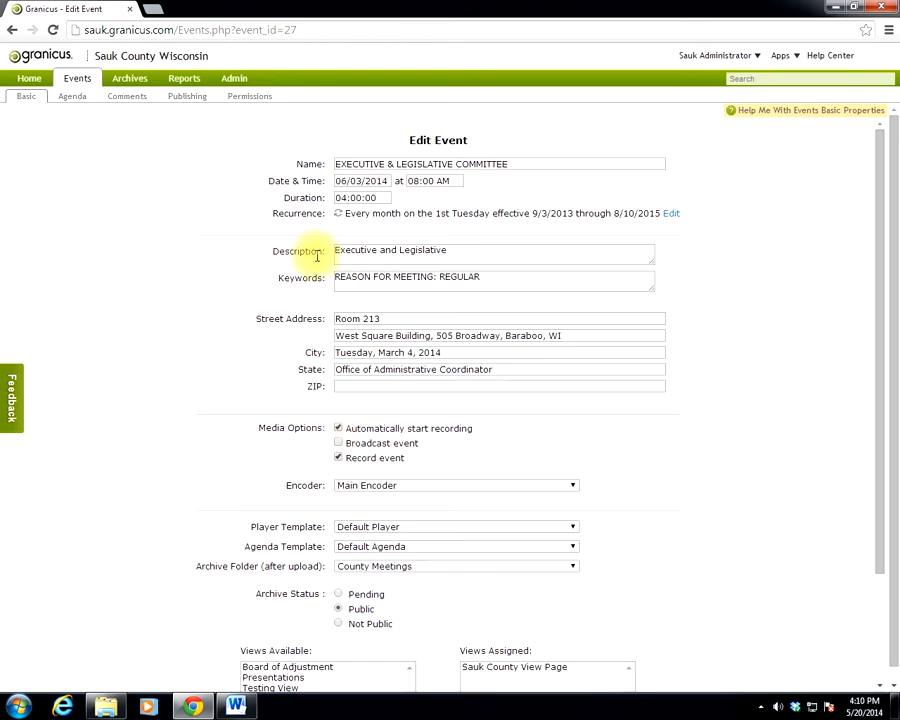
{"action": "mouse_move", "coordinate": [256, 291]}
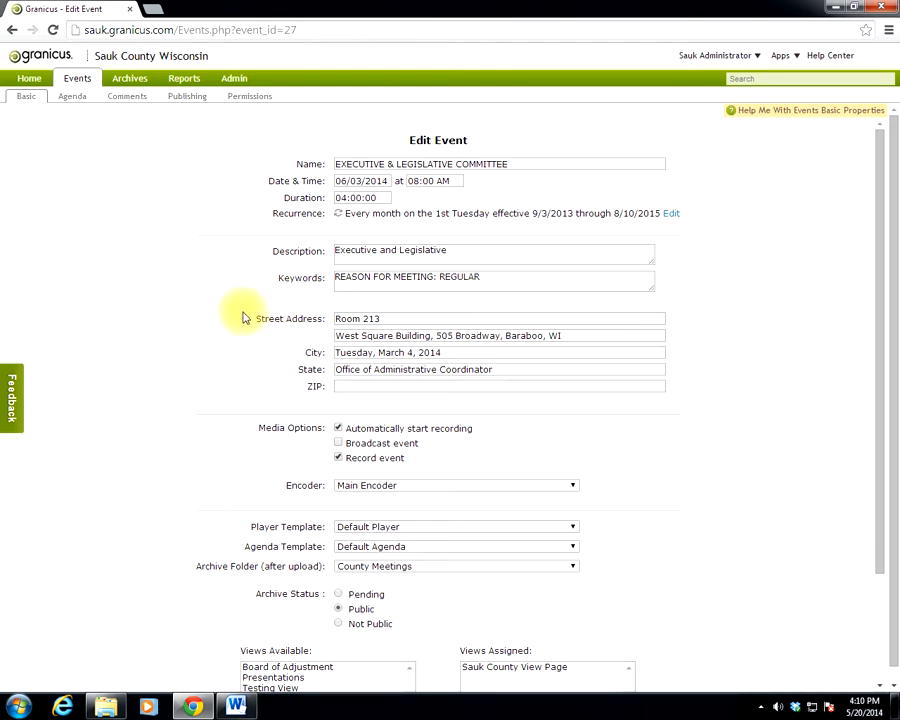
{"action": "mouse_move", "coordinate": [255, 318]}
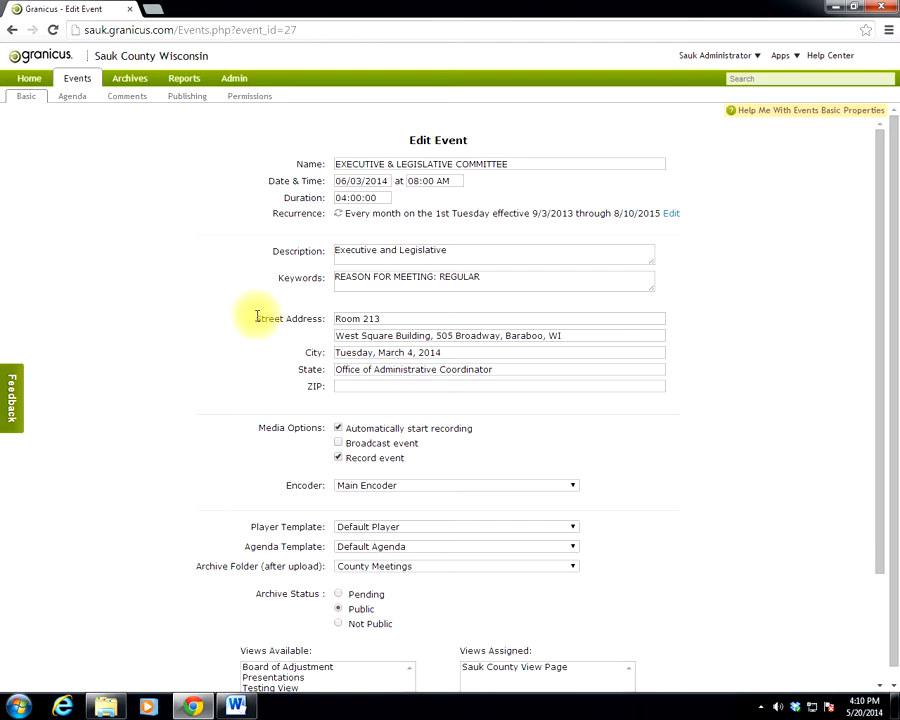
{"action": "mouse_move", "coordinate": [285, 335]}
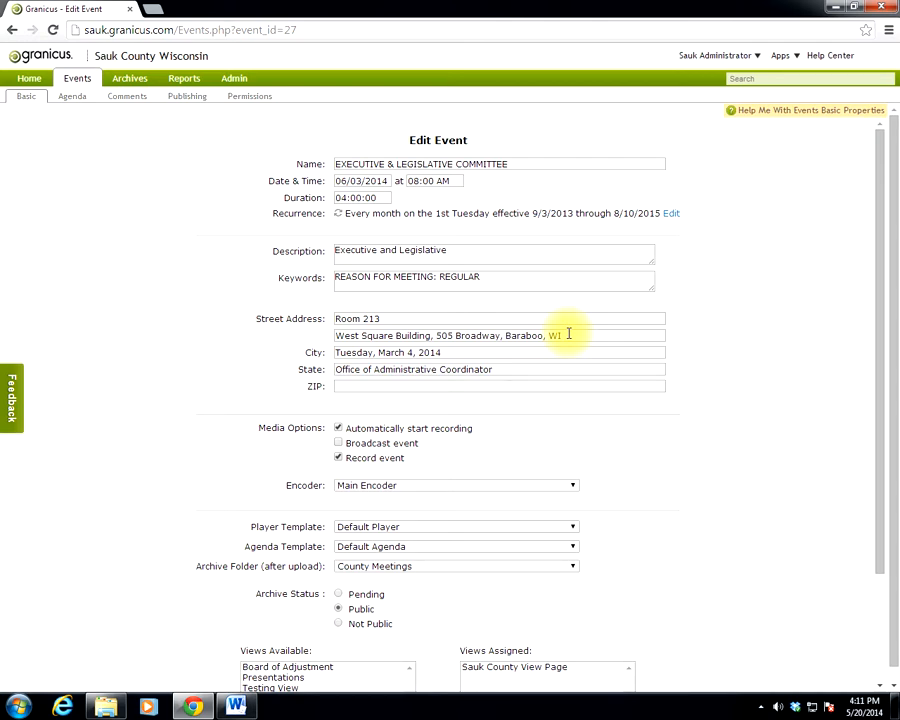
{"action": "mouse_move", "coordinate": [445, 369]}
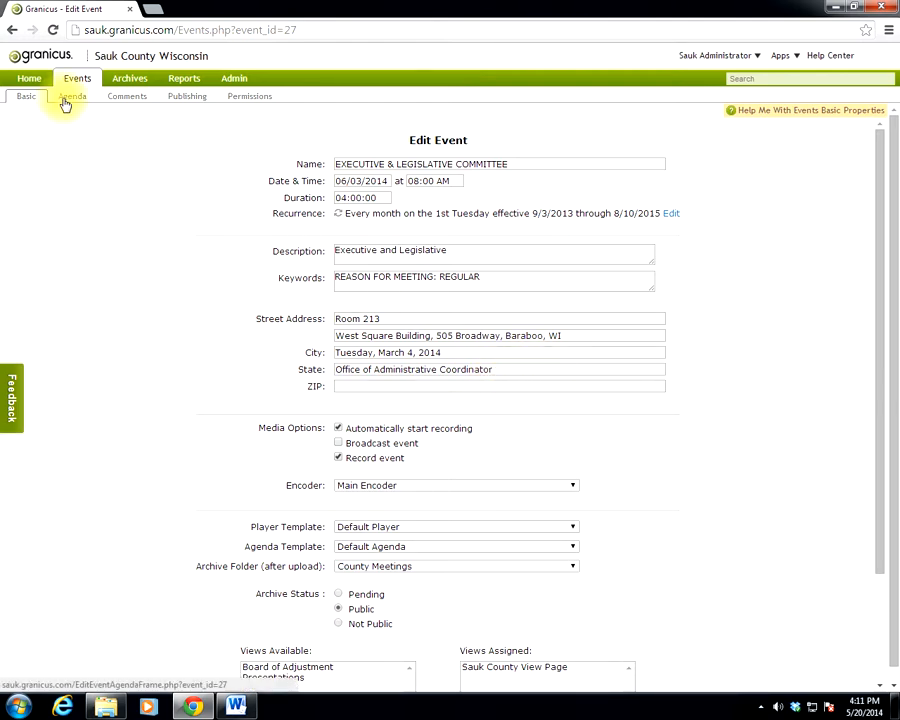
Go to the event's agenda publishing page and start Load Agenda Text File.
{"action": "left_click", "coordinate": [70, 96]}
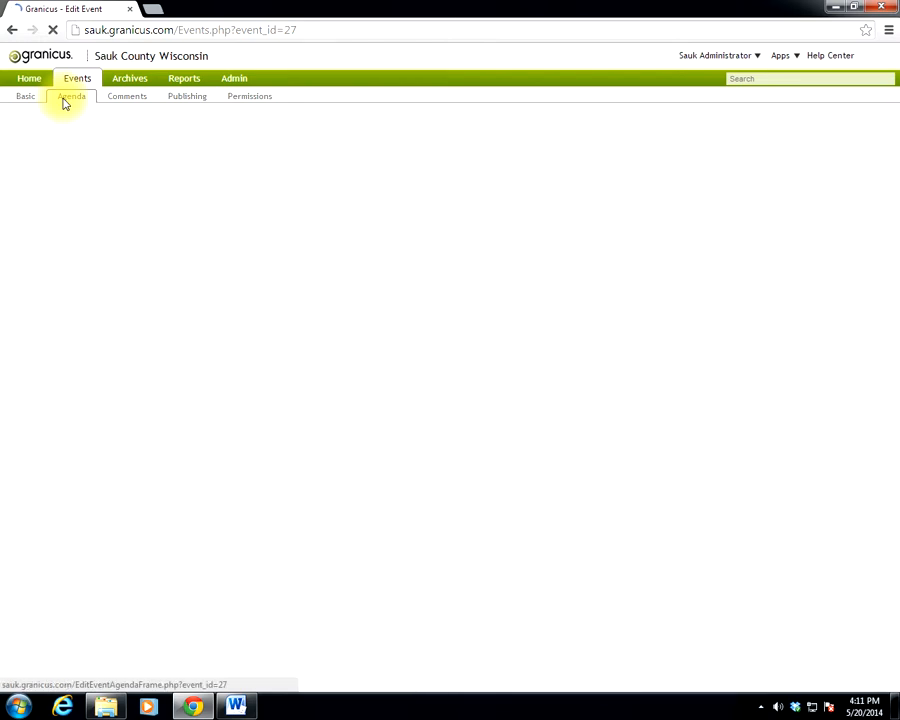
{"action": "left_click", "coordinate": [70, 96]}
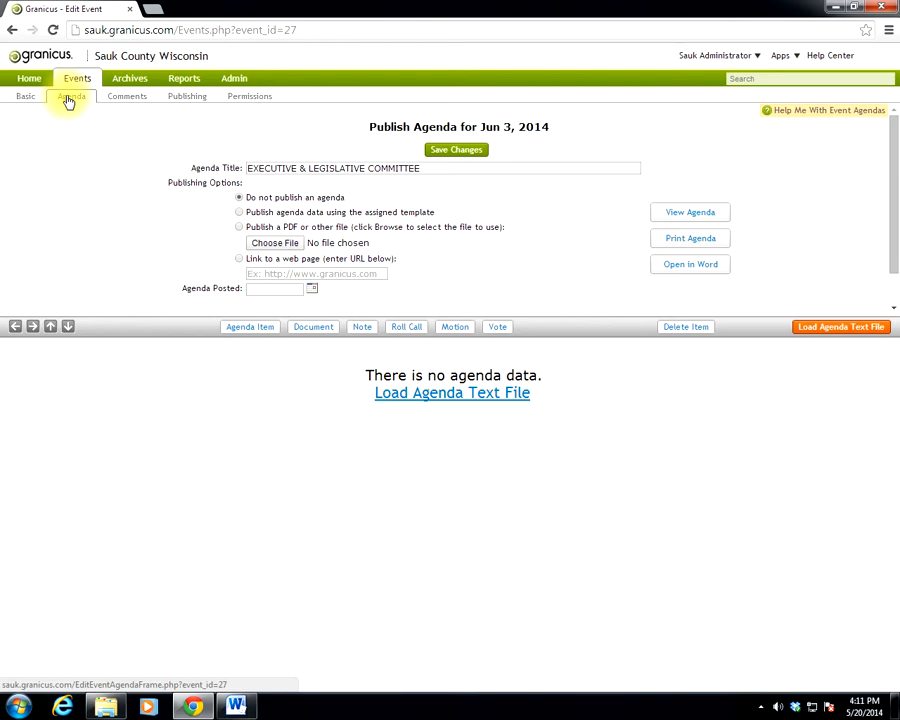
{"action": "mouse_move", "coordinate": [175, 410]}
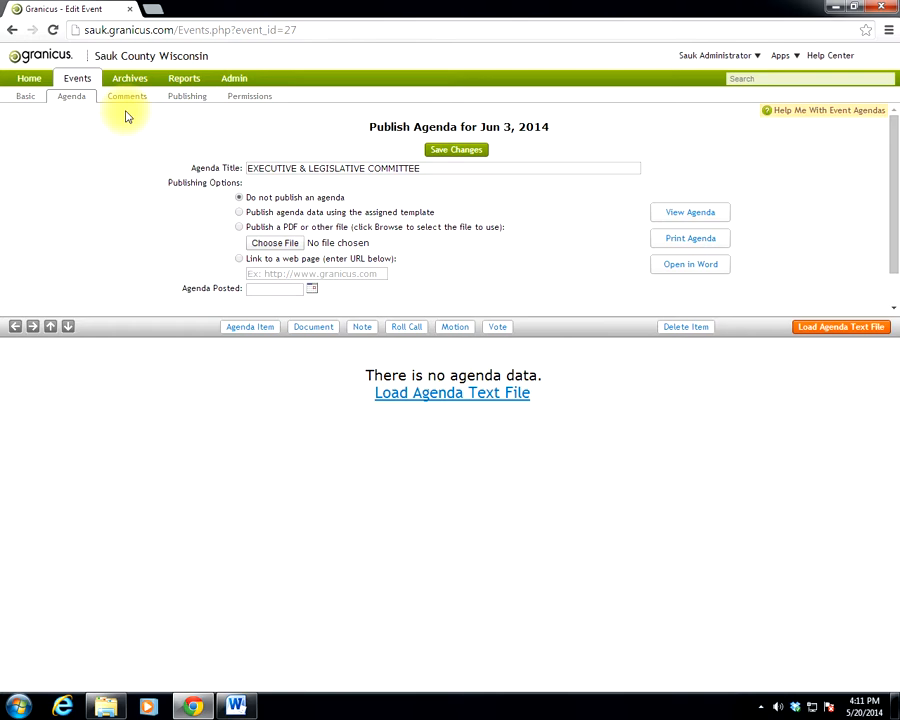
{"action": "mouse_move", "coordinate": [240, 134]}
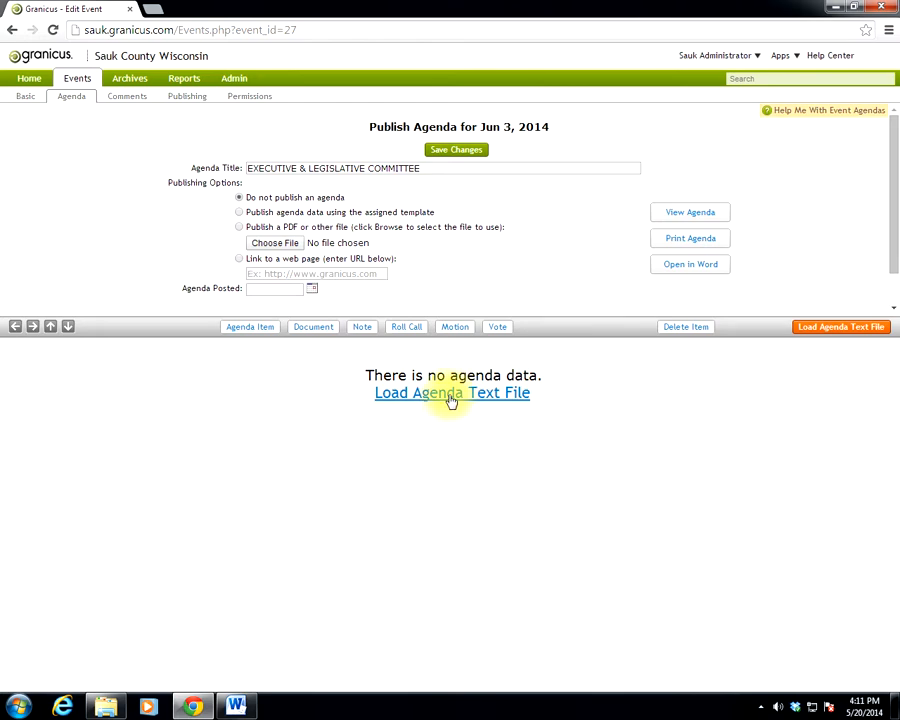
{"action": "mouse_move", "coordinate": [841, 327]}
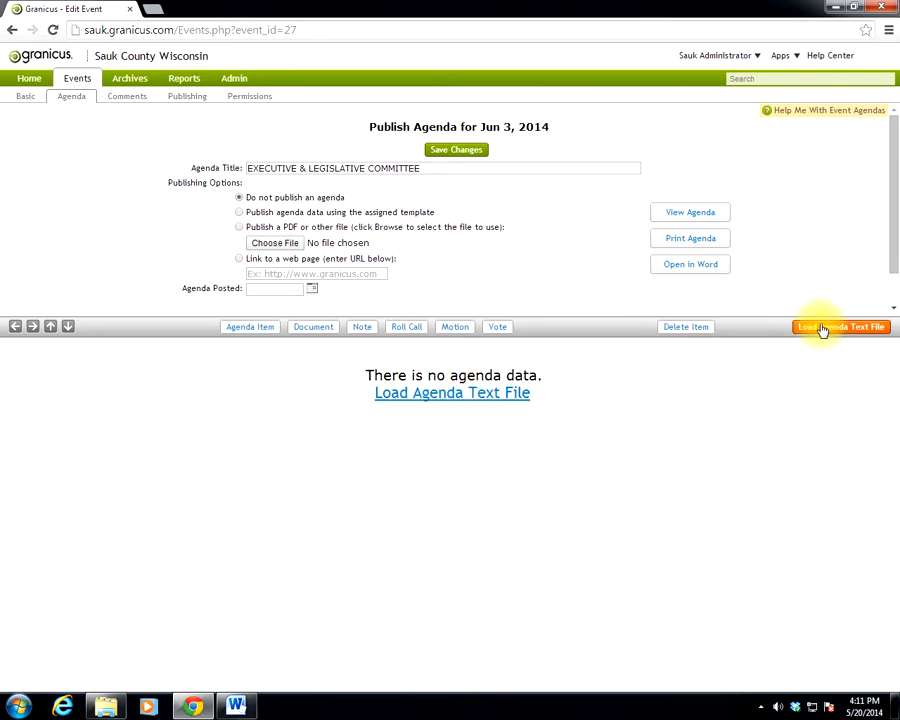
{"action": "left_click", "coordinate": [841, 327]}
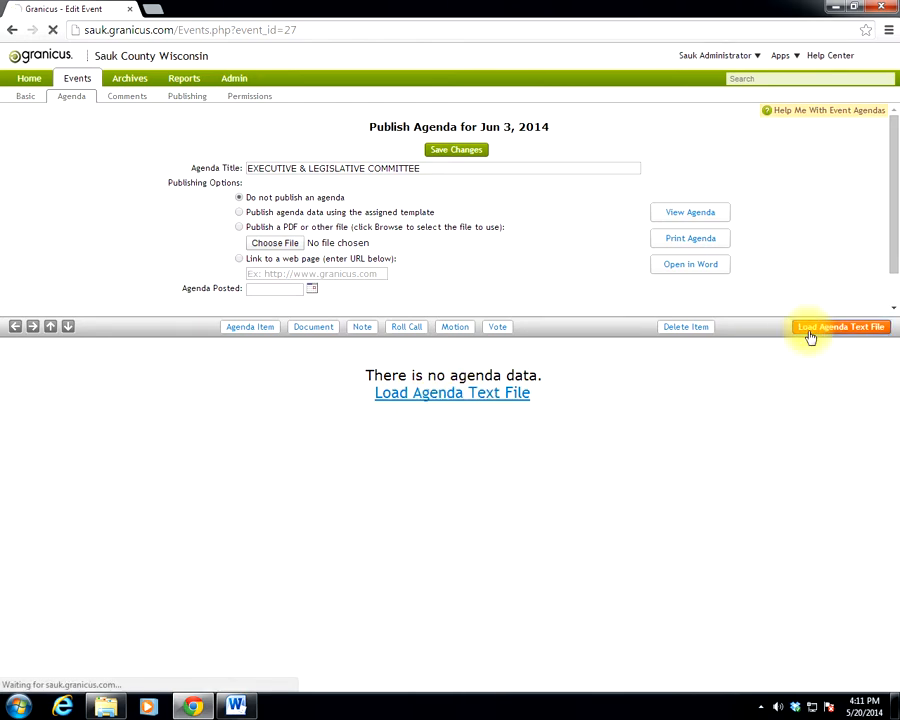
Choose enl6314.txt as the agenda file, keeping Replace existing agenda data checked.
{"action": "left_click", "coordinate": [841, 327]}
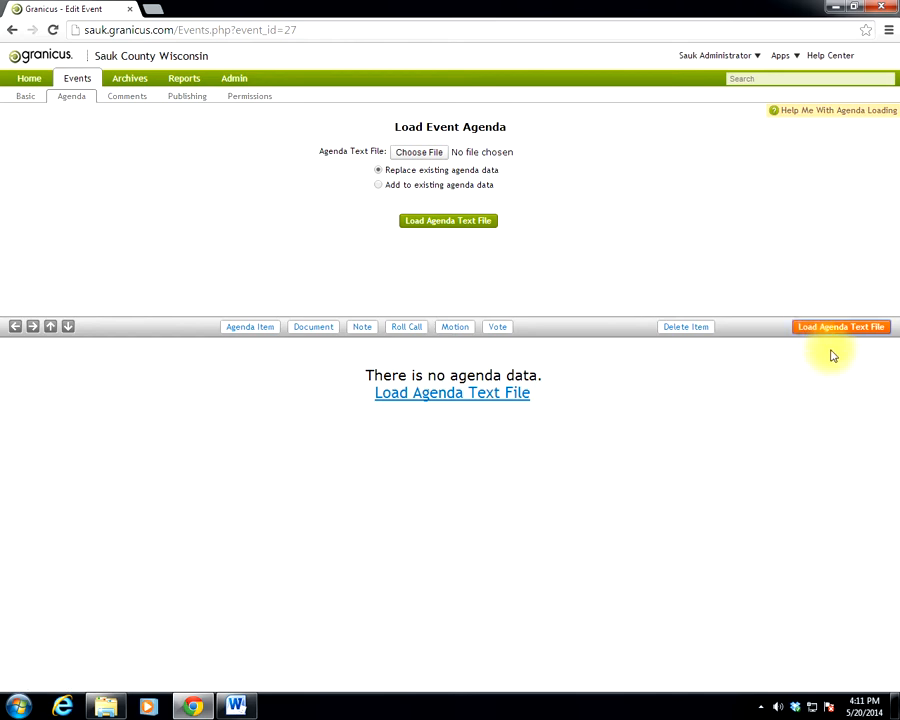
{"action": "mouse_move", "coordinate": [651, 147]}
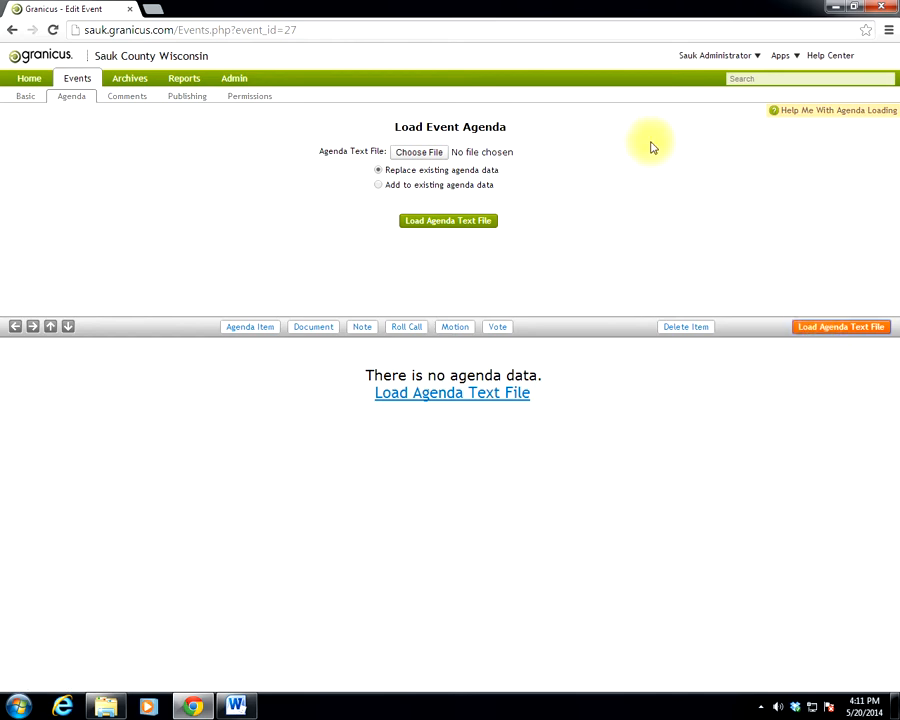
{"action": "mouse_move", "coordinate": [467, 289]}
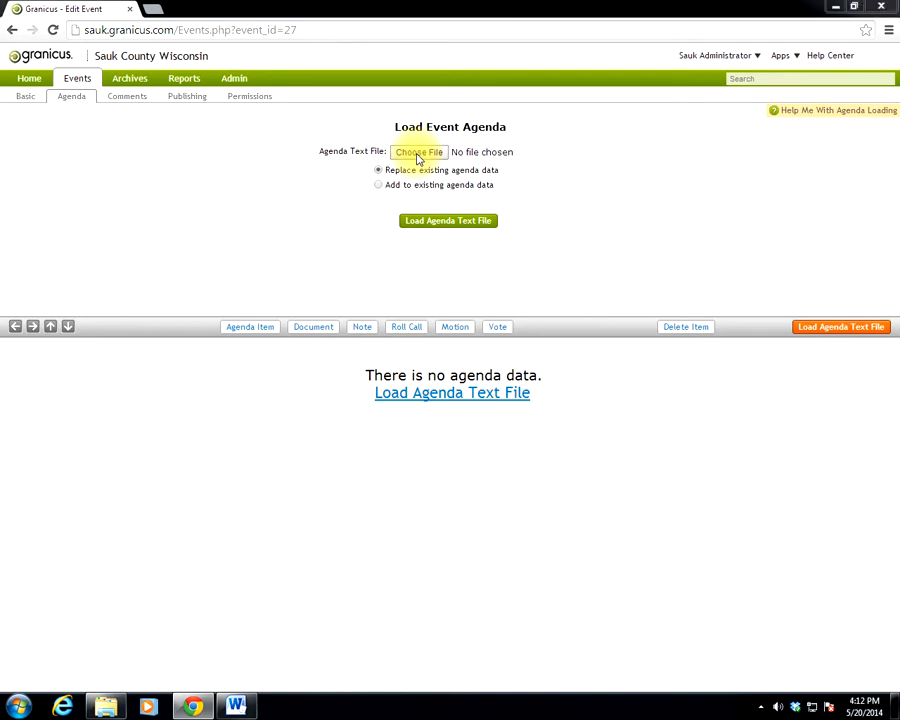
{"action": "left_click", "coordinate": [418, 152]}
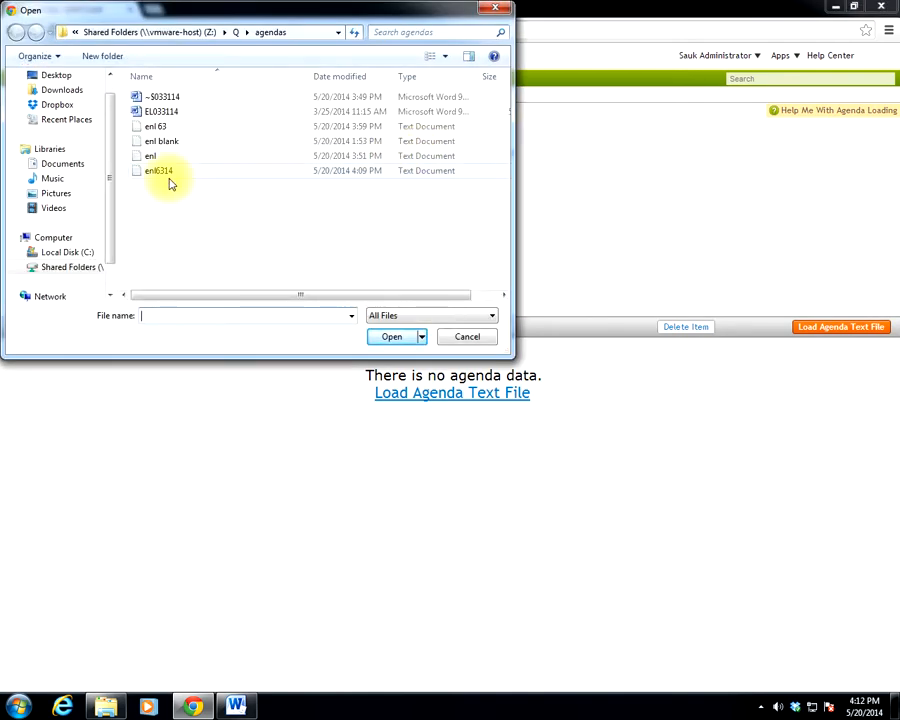
{"action": "mouse_move", "coordinate": [160, 172]}
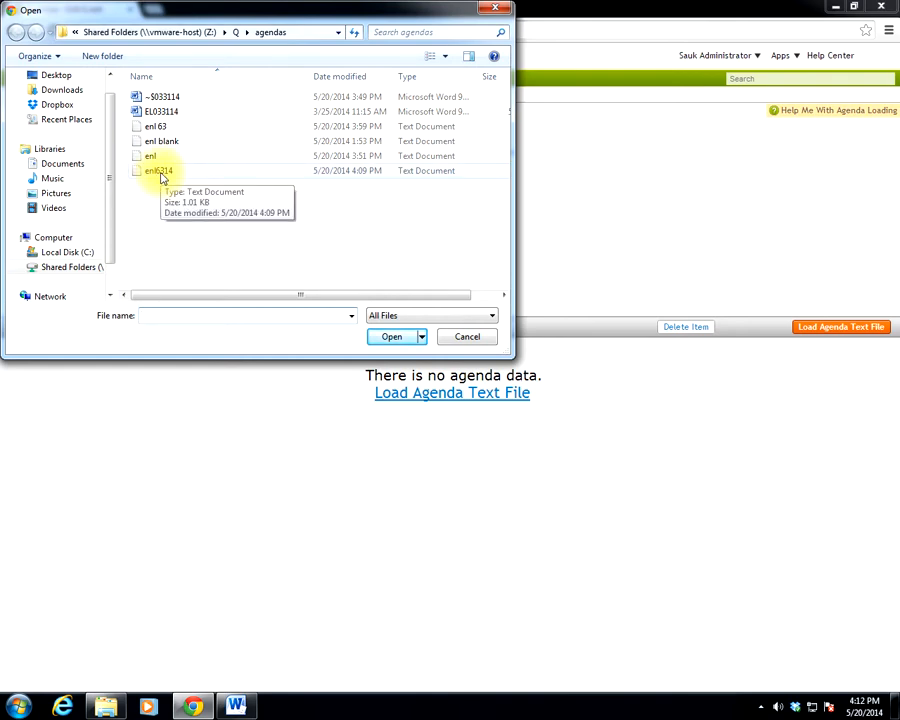
{"action": "left_click", "coordinate": [158, 170]}
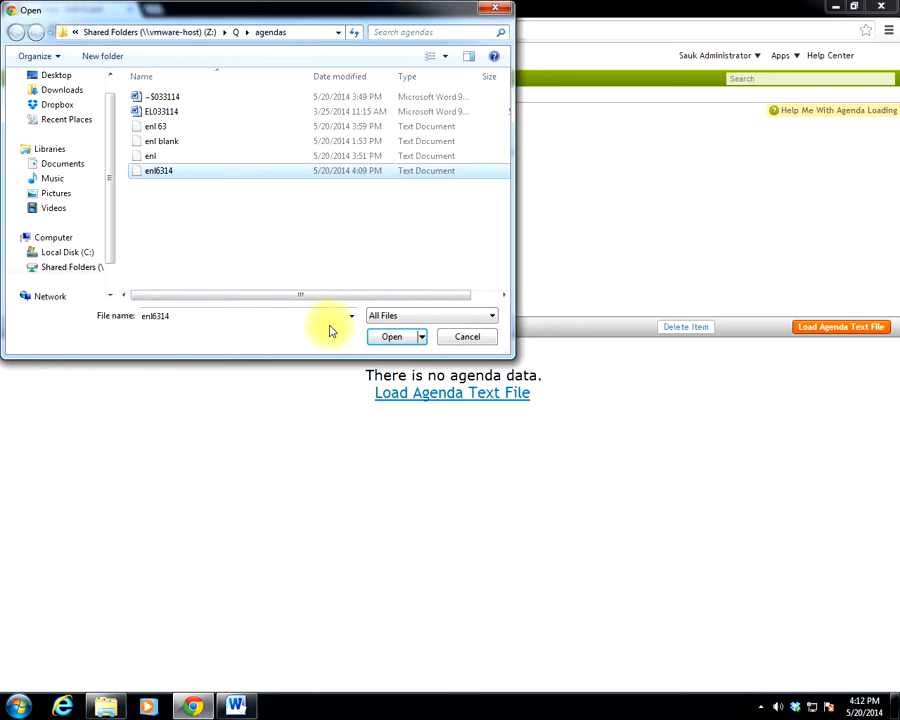
{"action": "left_click", "coordinate": [391, 336]}
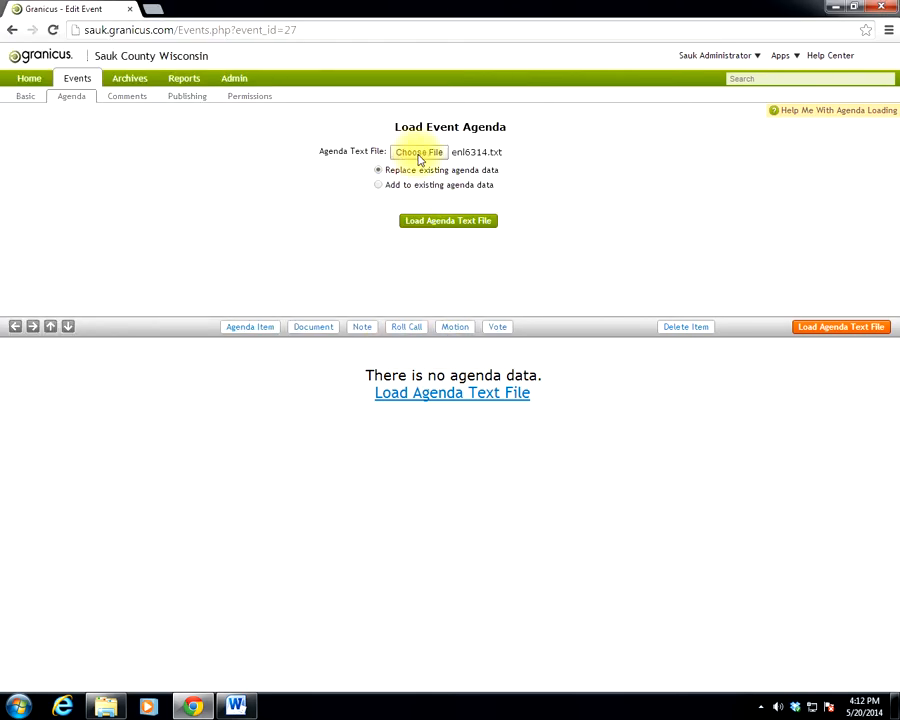
{"action": "mouse_move", "coordinate": [509, 157]}
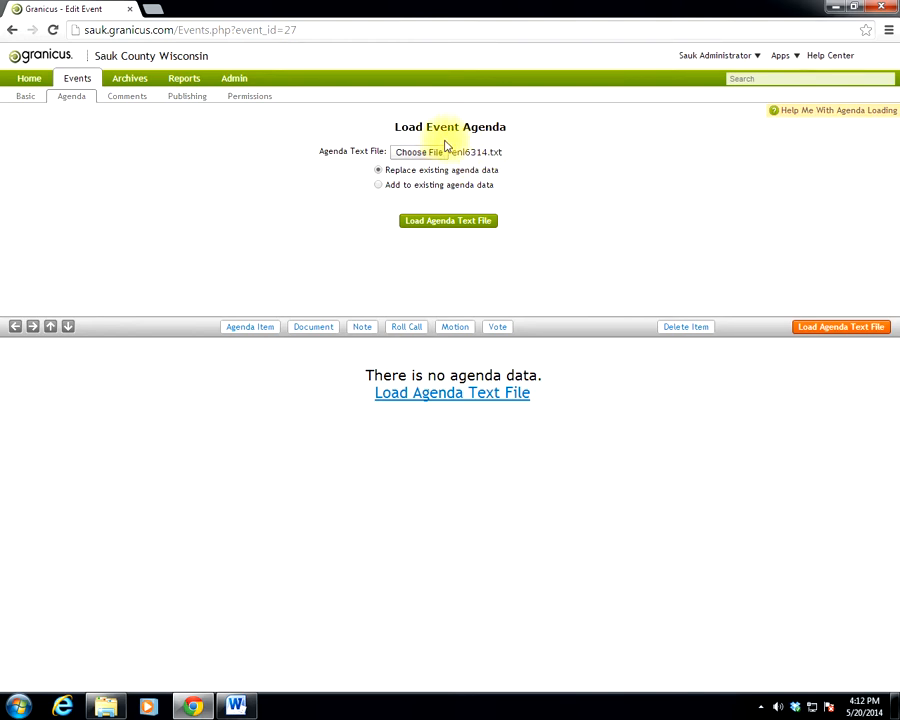
{"action": "mouse_move", "coordinate": [505, 152]}
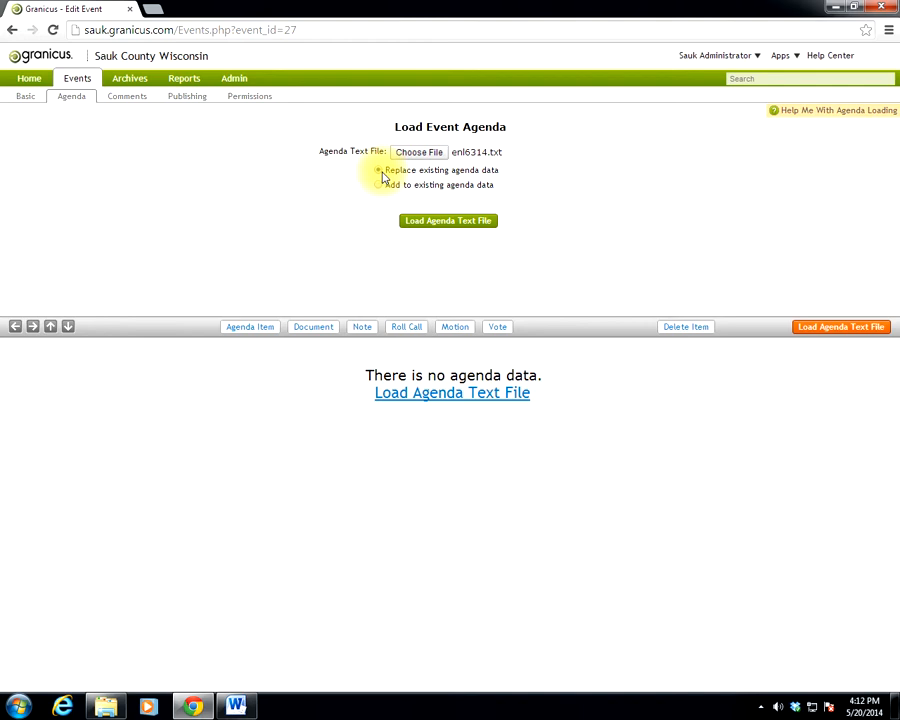
{"action": "left_click", "coordinate": [378, 170]}
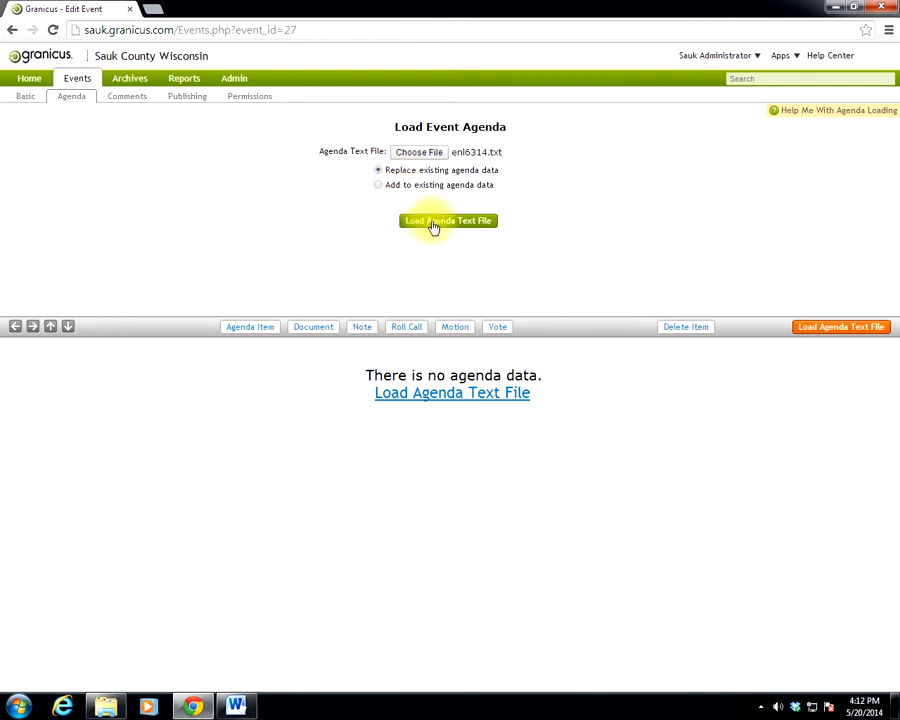
Load enl6314.txt into the event and expand items 6 and 7 to show sub-items.
{"action": "left_click", "coordinate": [448, 220]}
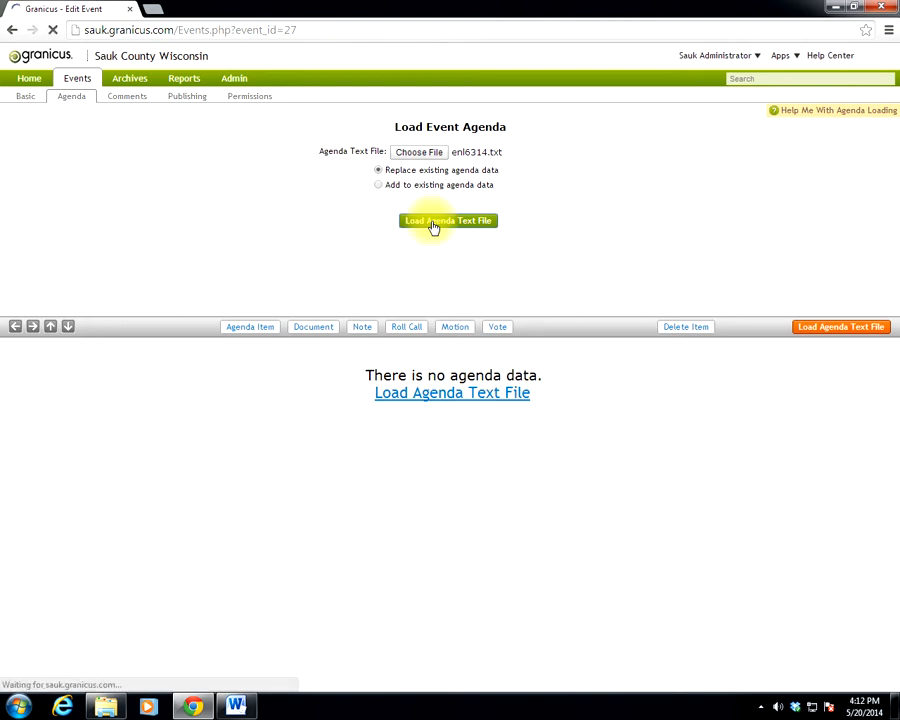
{"action": "left_click", "coordinate": [448, 220]}
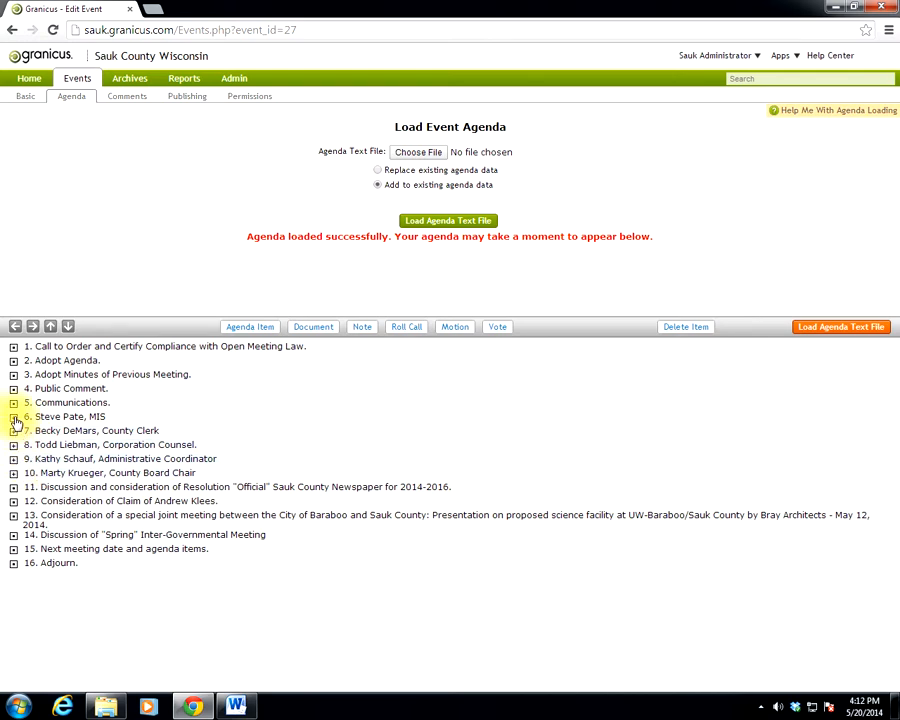
{"action": "left_click", "coordinate": [14, 416]}
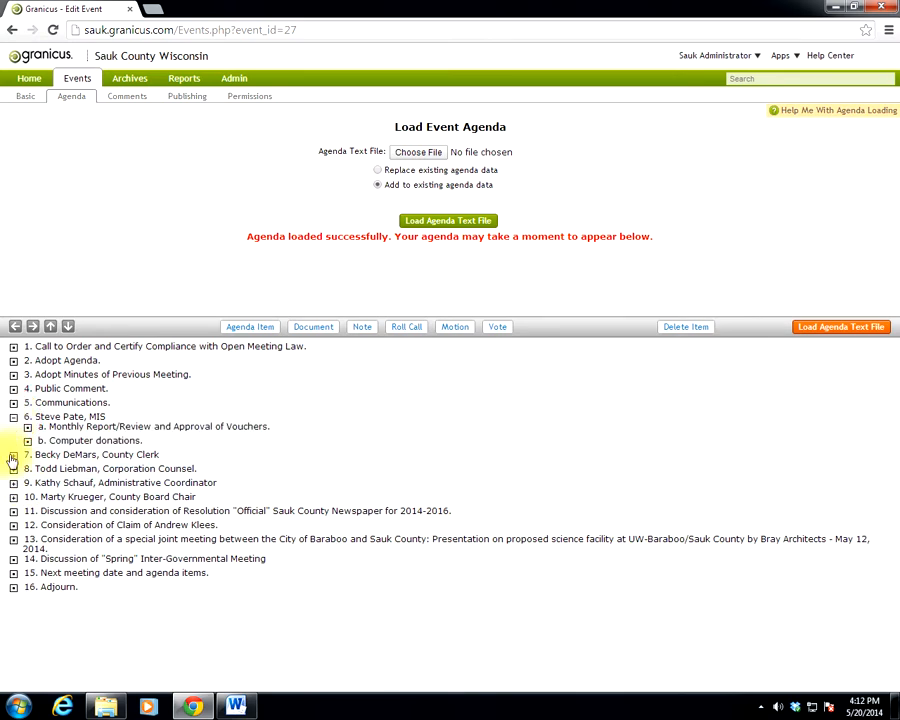
{"action": "left_click", "coordinate": [14, 454]}
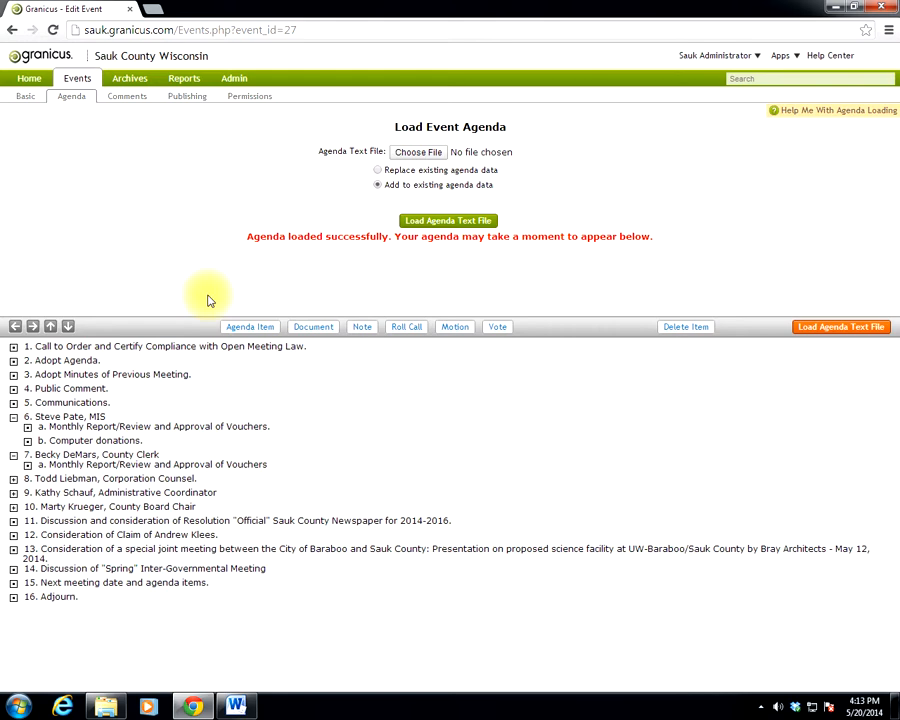
{"action": "mouse_move", "coordinate": [70, 155]}
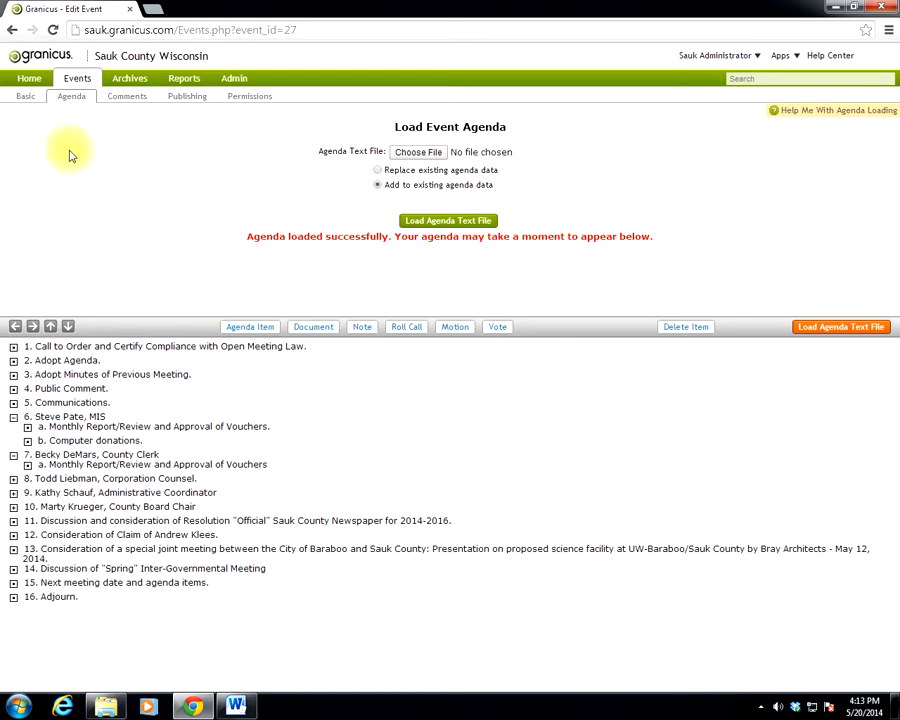
{"action": "mouse_move", "coordinate": [113, 172]}
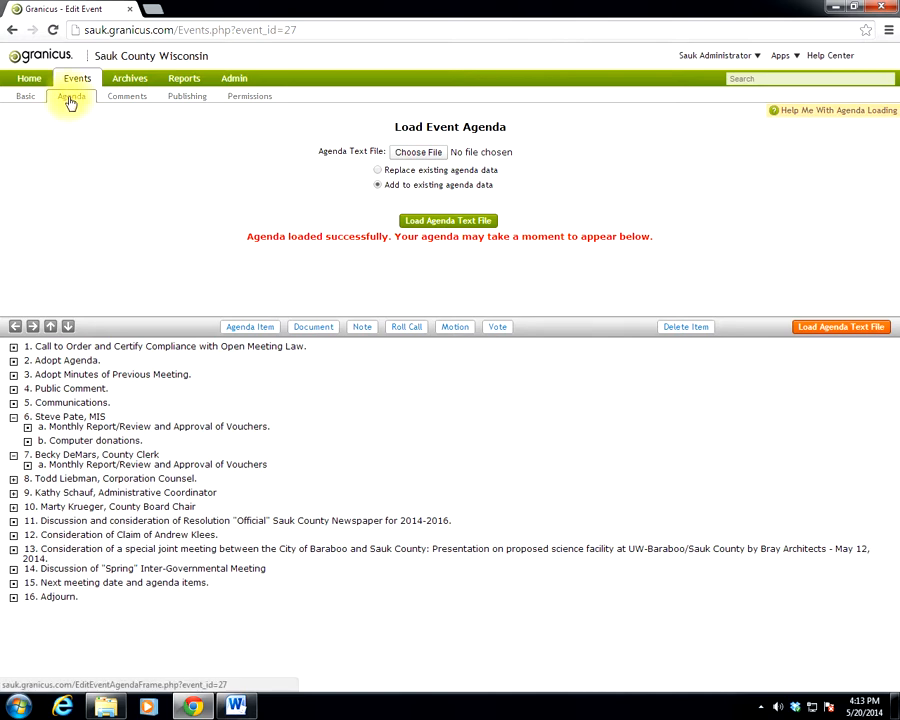
Open View Agenda and scroll through the generated Executive and Legislative committee agenda.
{"action": "left_click", "coordinate": [70, 96]}
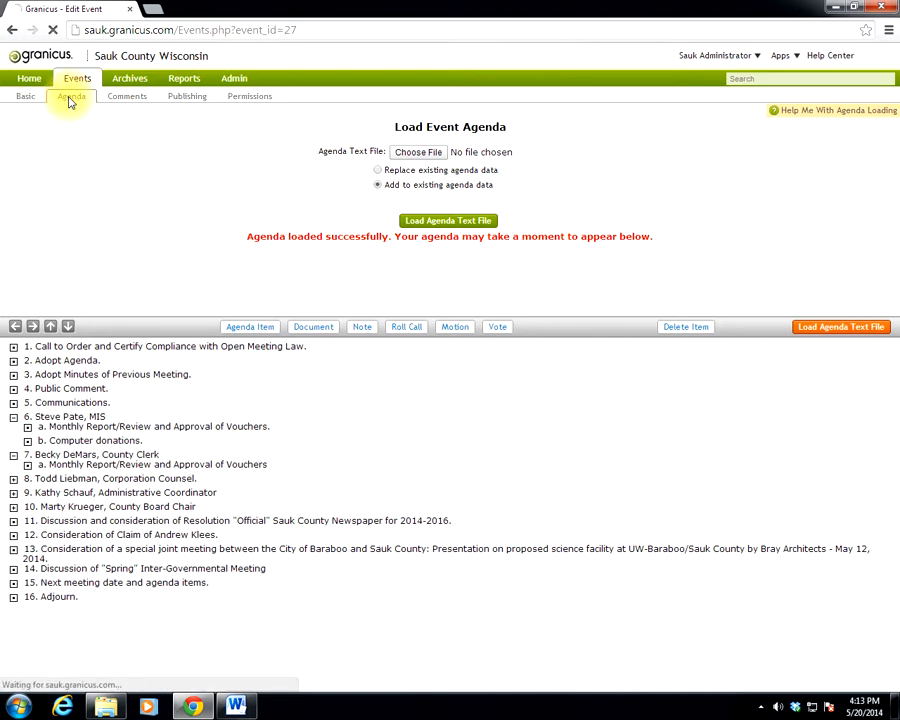
{"action": "left_click", "coordinate": [187, 96]}
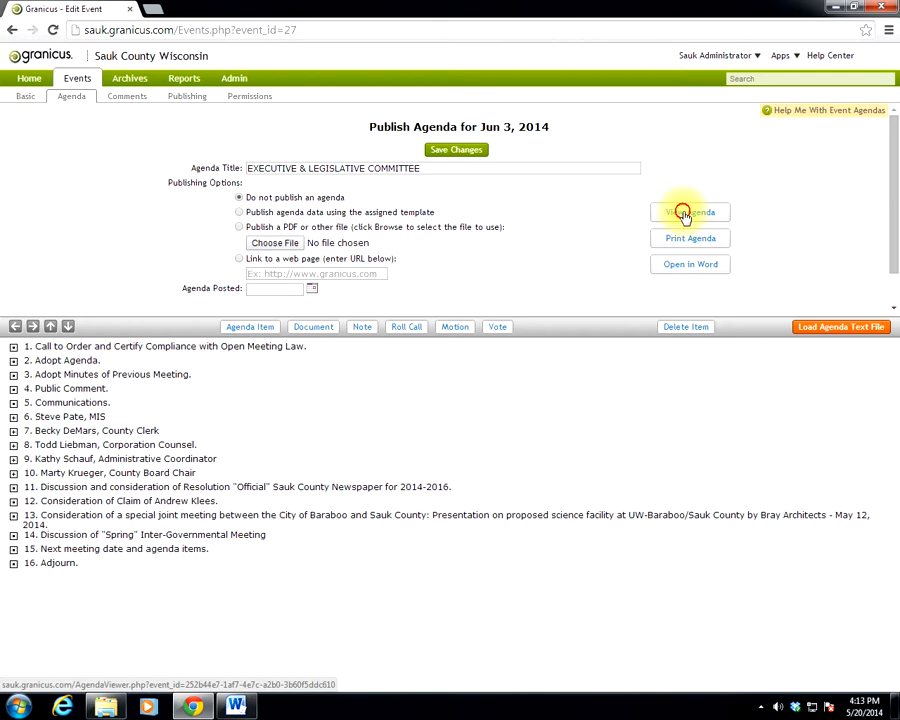
{"action": "left_click", "coordinate": [689, 212]}
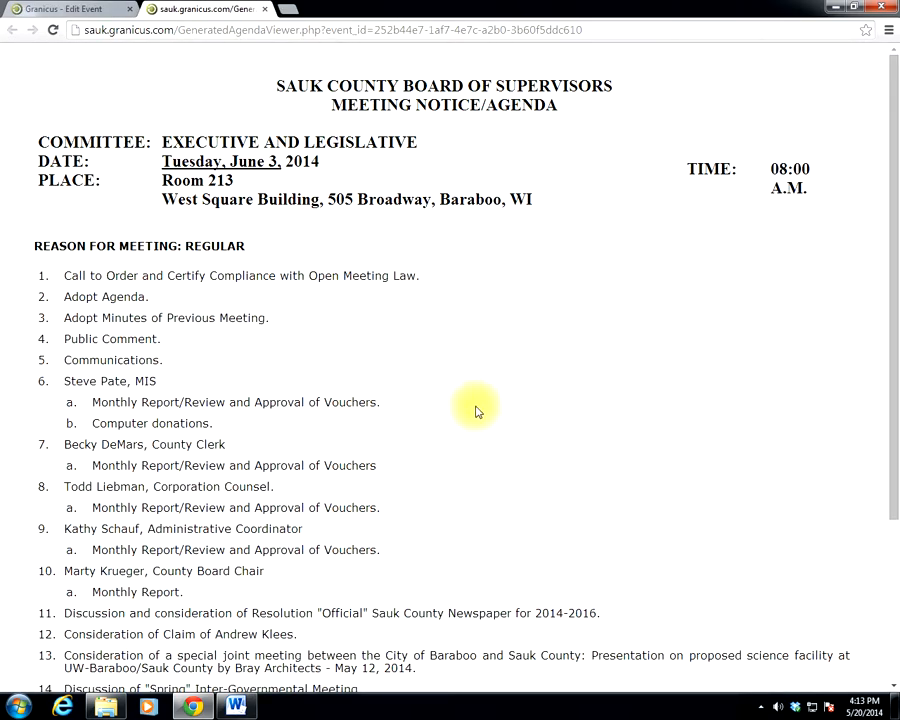
{"action": "scroll", "scroll_direction": "down", "scroll_amount": 3}
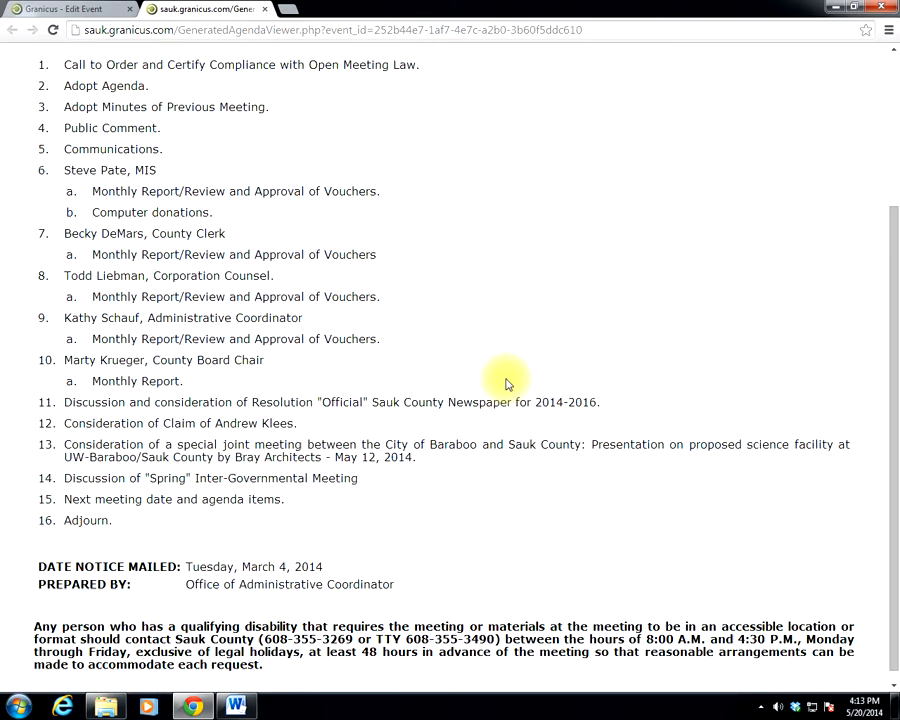
{"action": "scroll", "scroll_direction": "up", "scroll_amount": 3}
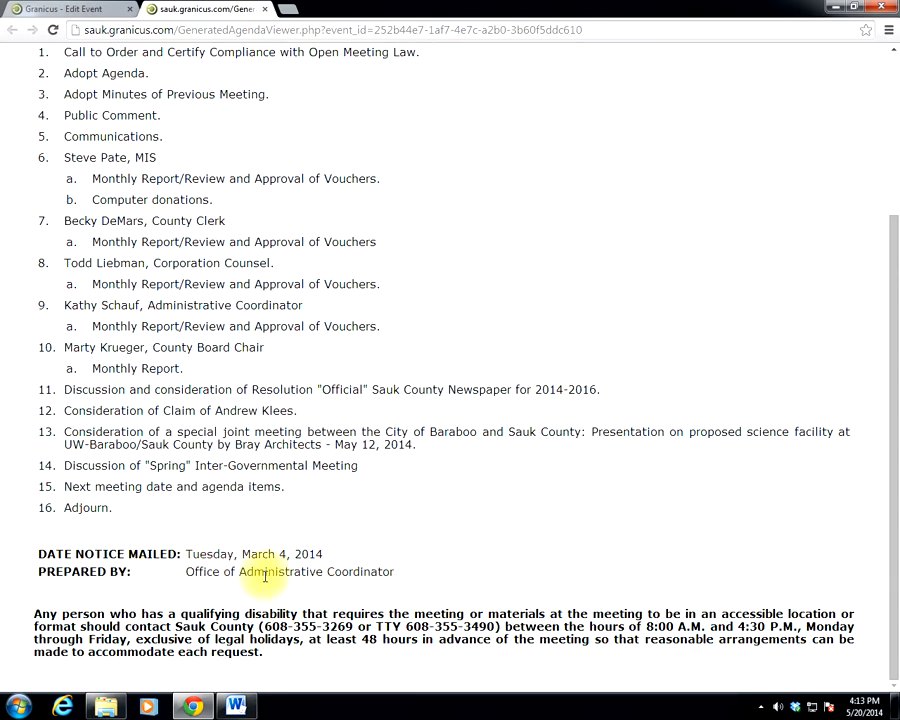
{"action": "scroll", "scroll_direction": "up", "scroll_amount": 3}
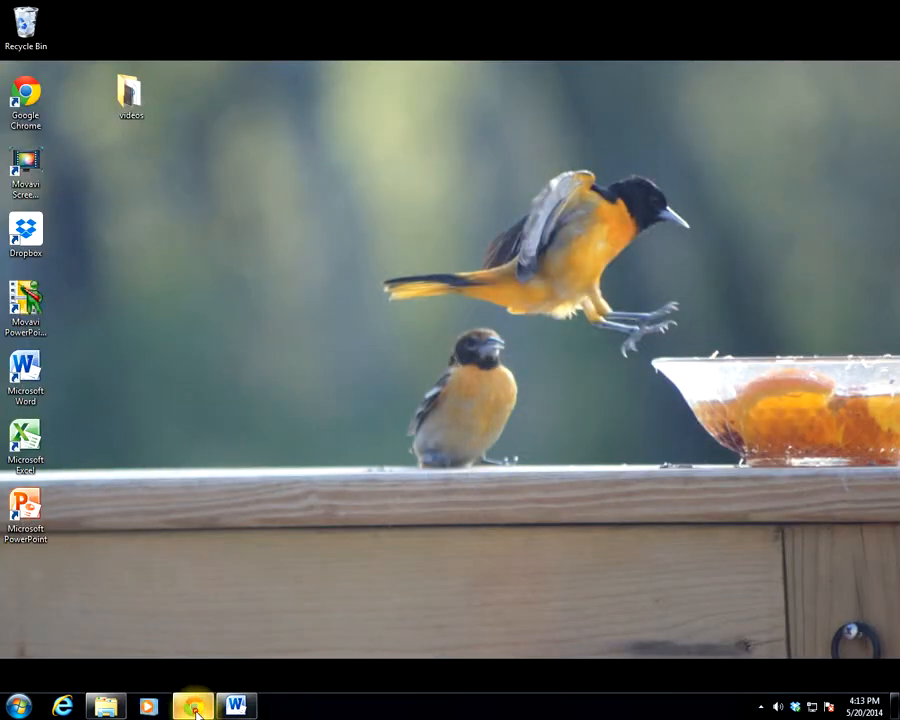
Return to the Granicus event page and choose publishing agenda data with the assigned template.
{"action": "left_click", "coordinate": [192, 706]}
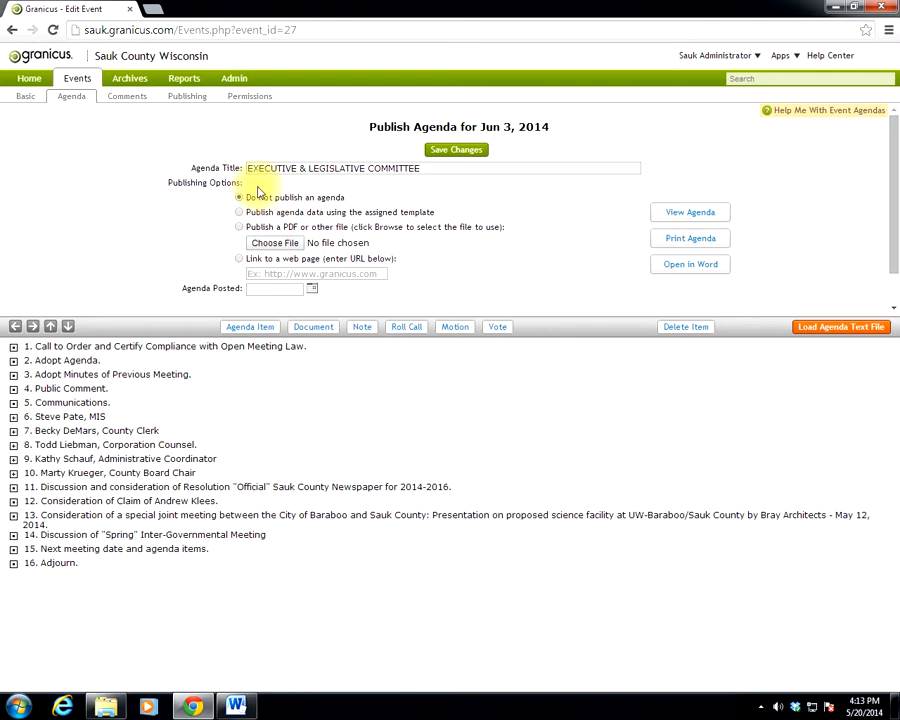
{"action": "left_click", "coordinate": [239, 212]}
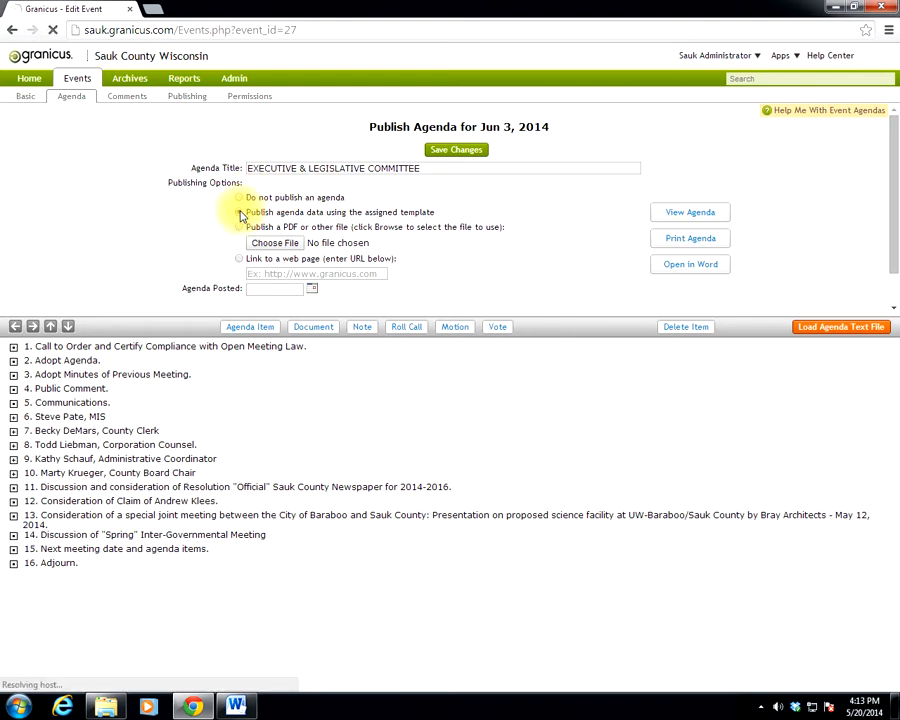
{"action": "left_click", "coordinate": [240, 214]}
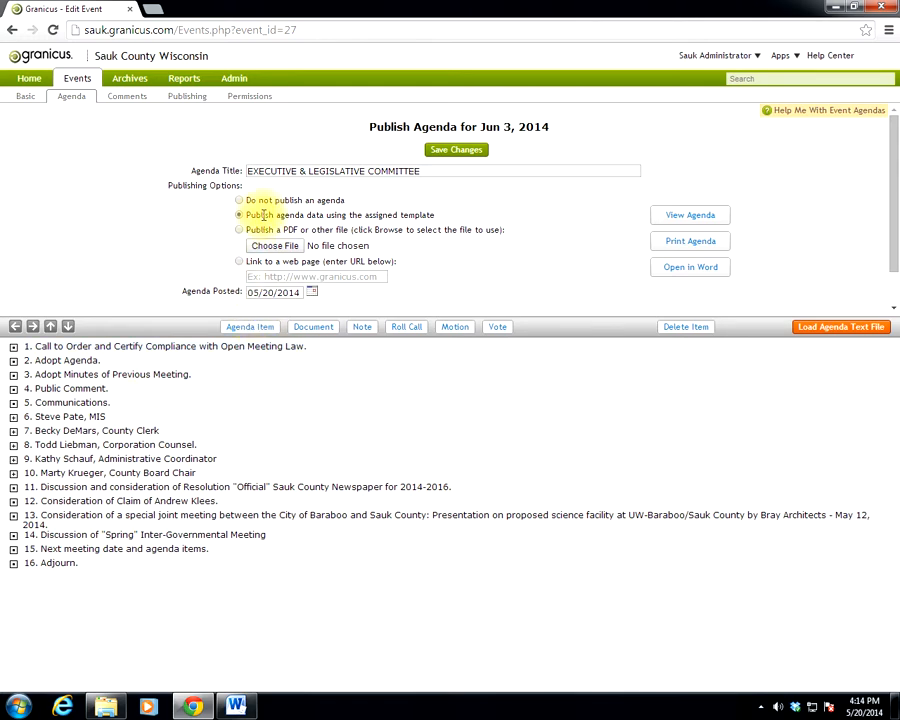
{"action": "left_click", "coordinate": [239, 200]}
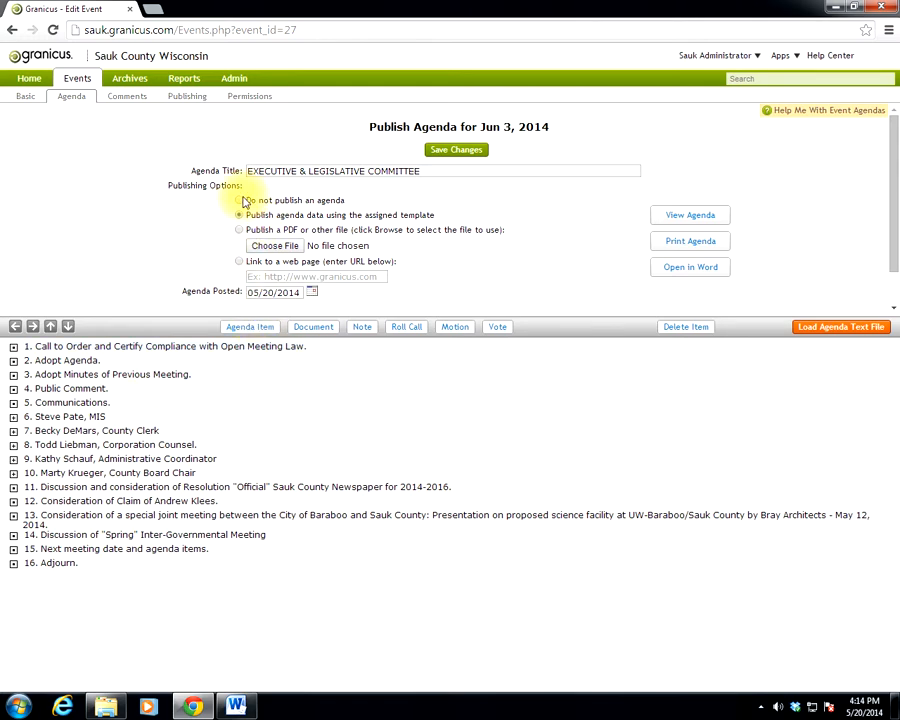
{"action": "left_click", "coordinate": [239, 200]}
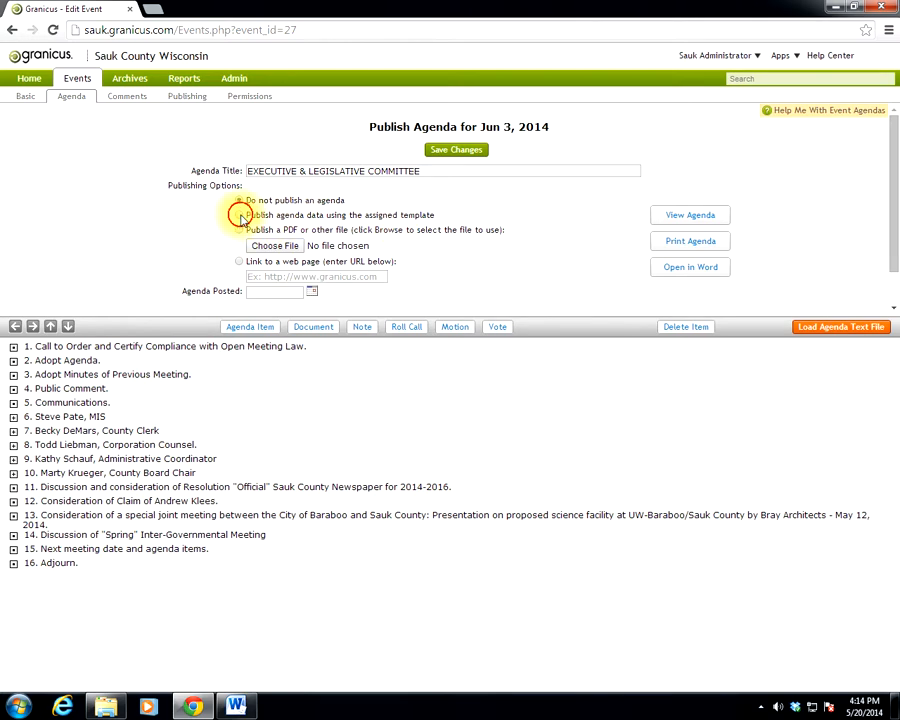
{"action": "left_click", "coordinate": [239, 214]}
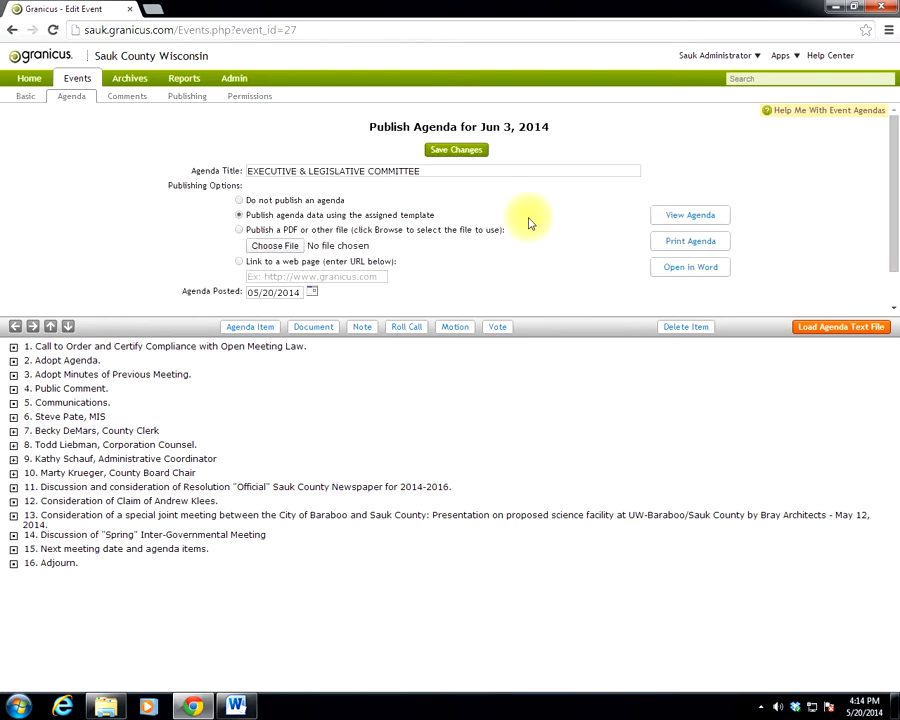